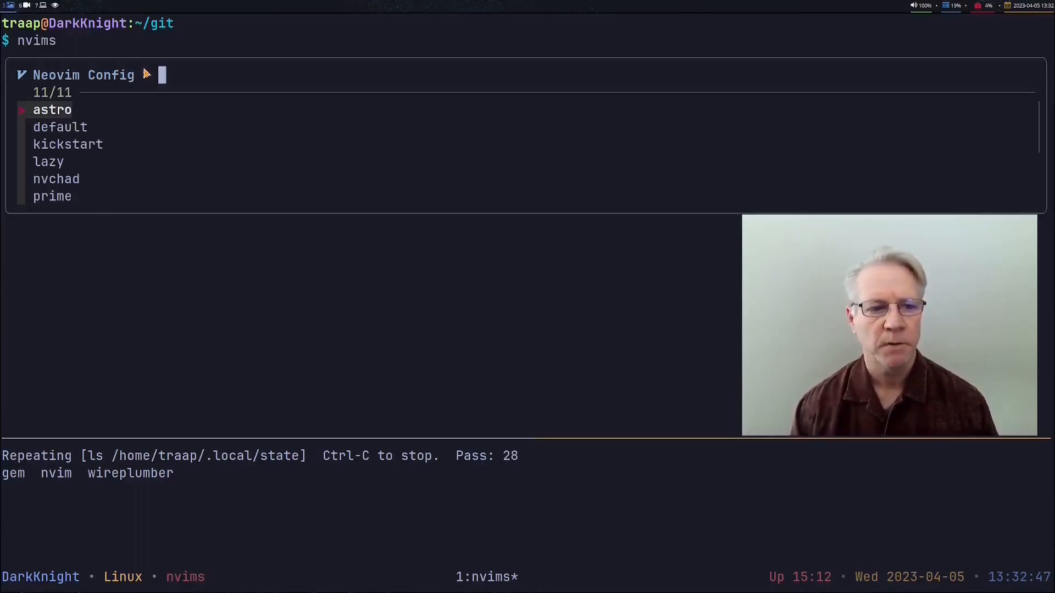
Step: Pick astro, then nvchad, in the nvims fzf picker to clone both configs
{"action": "type", "text": "ast"}
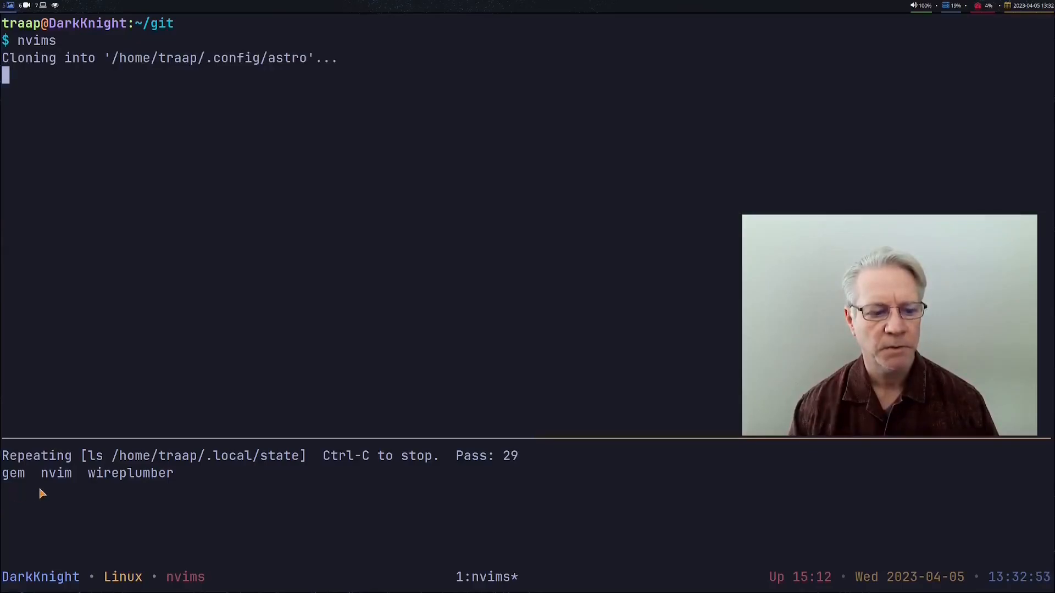
{"action": "mouse_move", "coordinate": [133, 510]}
{"action": "type", "text": "nvims"}
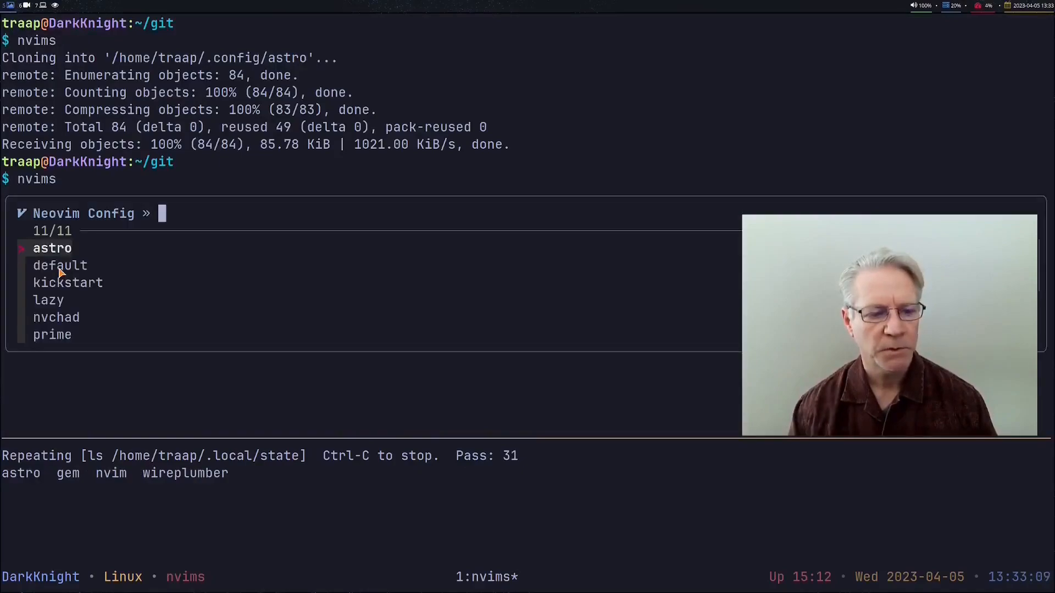
{"action": "type", "text": "ch"}
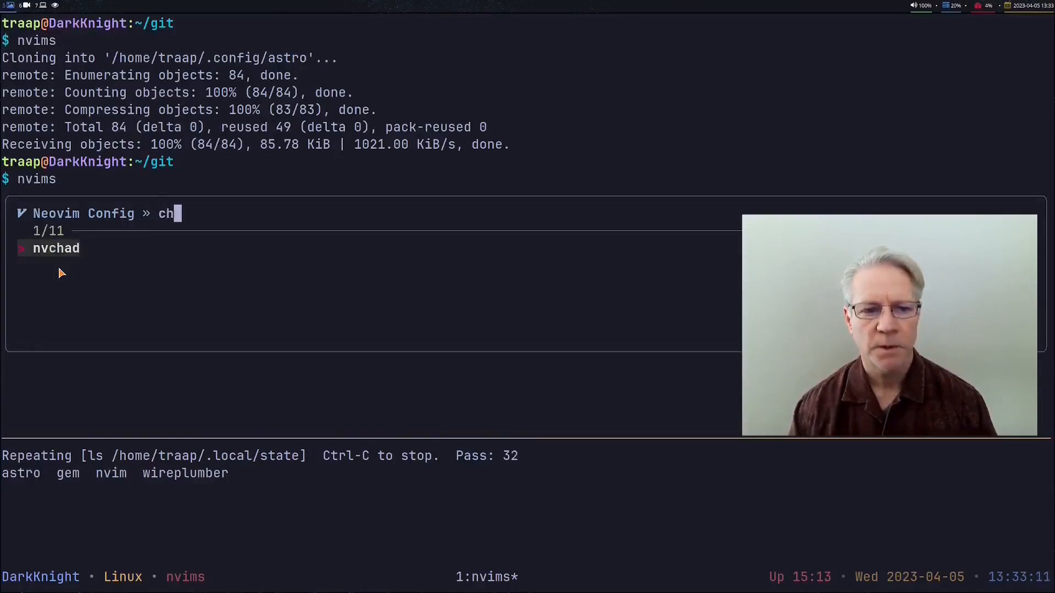
{"action": "key", "text": "Return"}
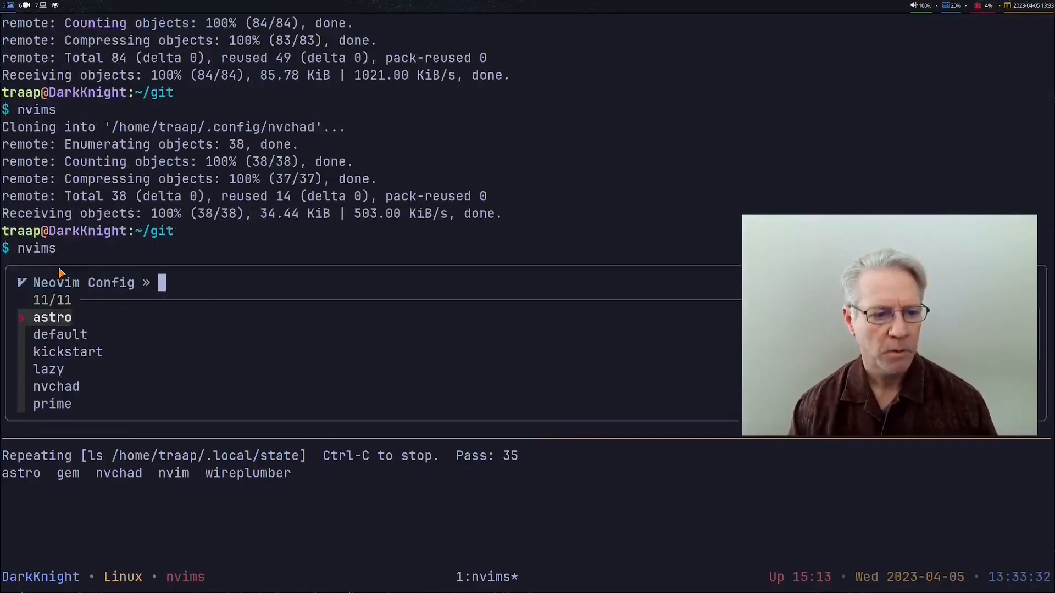
Step: Pick traap in the picker, let packer install its plugins, then quit Neovim with :q
{"action": "type", "text": "tra"}
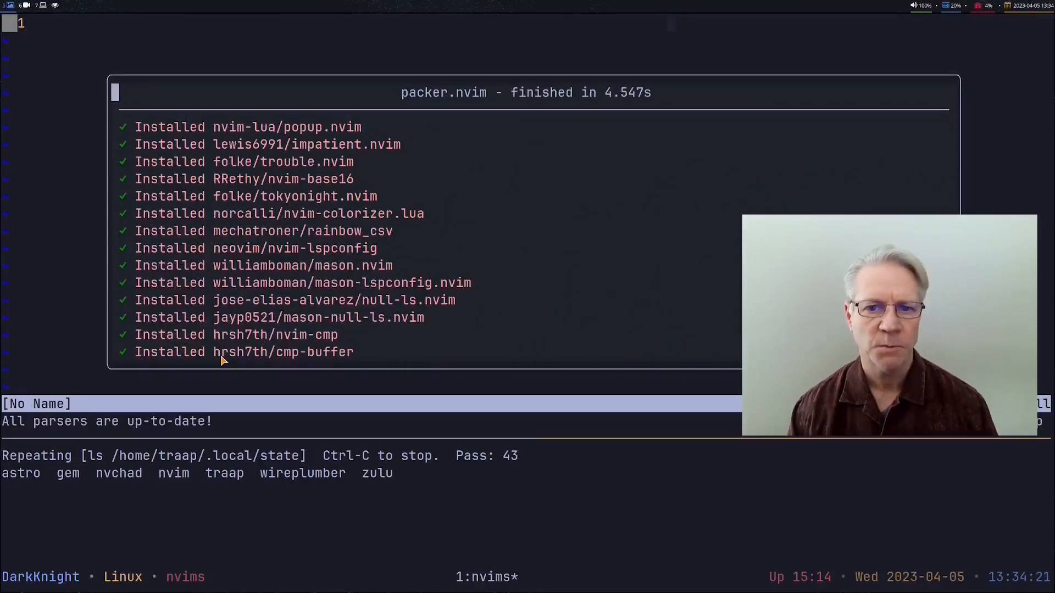
{"action": "type", "text": ":q"}
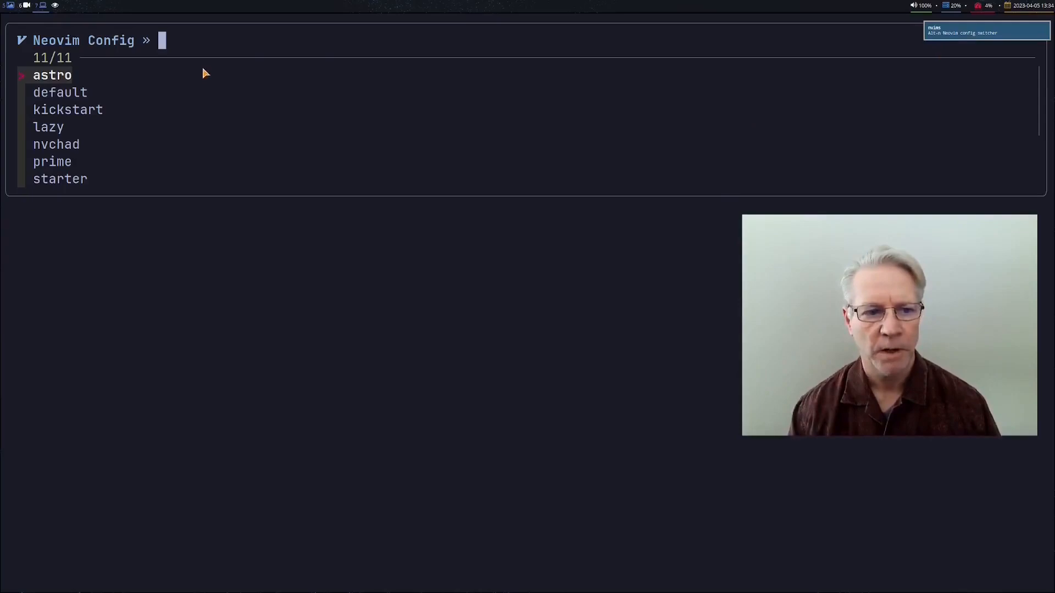
{"action": "mouse_move", "coordinate": [207, 43]}
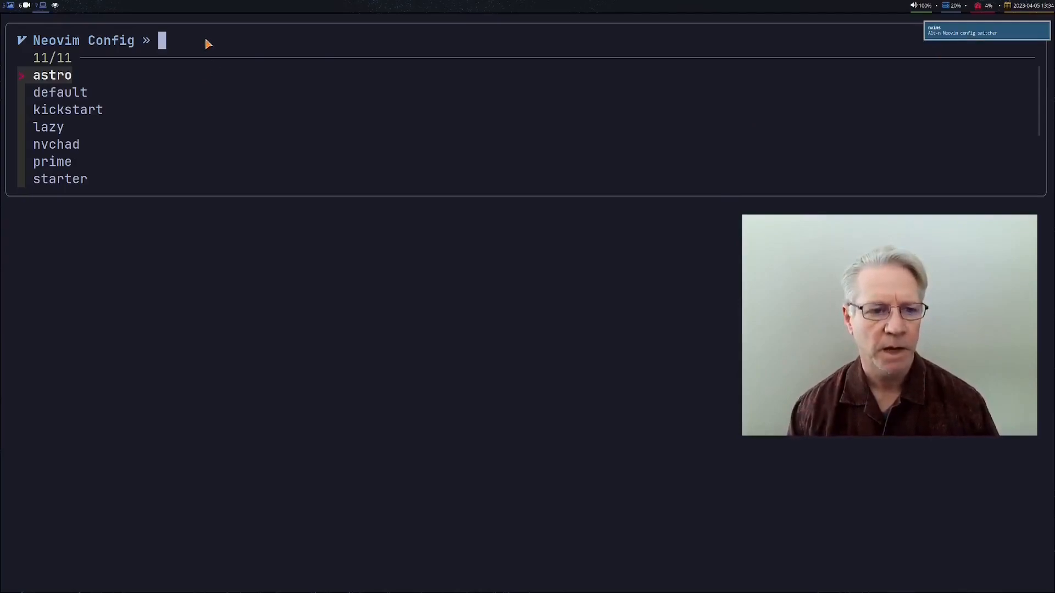
Step: Pick prime, then starter, in the nvims picker to clone both configs
{"action": "type", "text": "prime"}
{"action": "type", "text": "sta"}
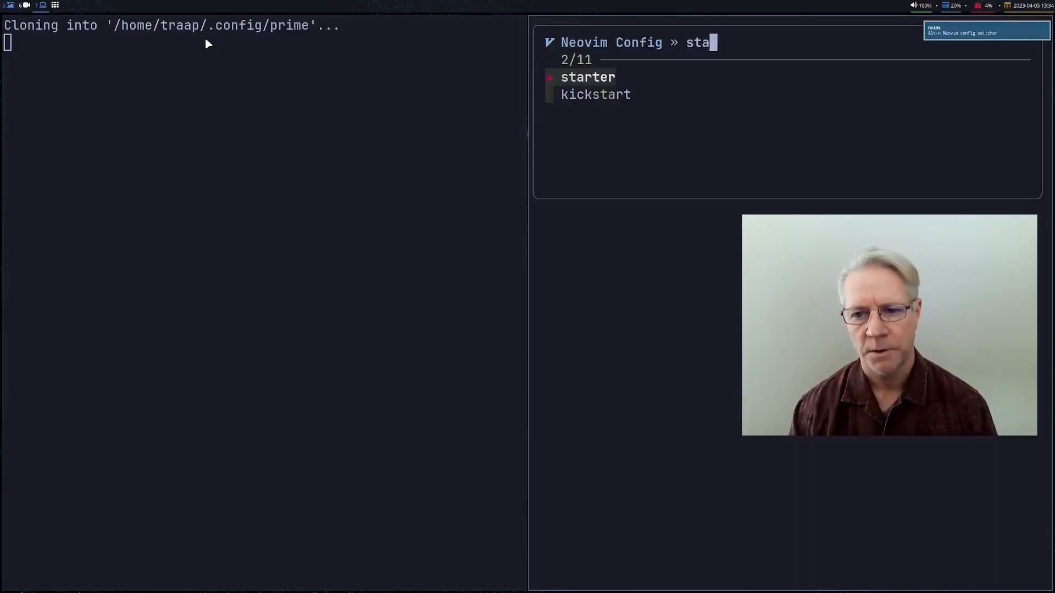
{"action": "type", "text": "r"}
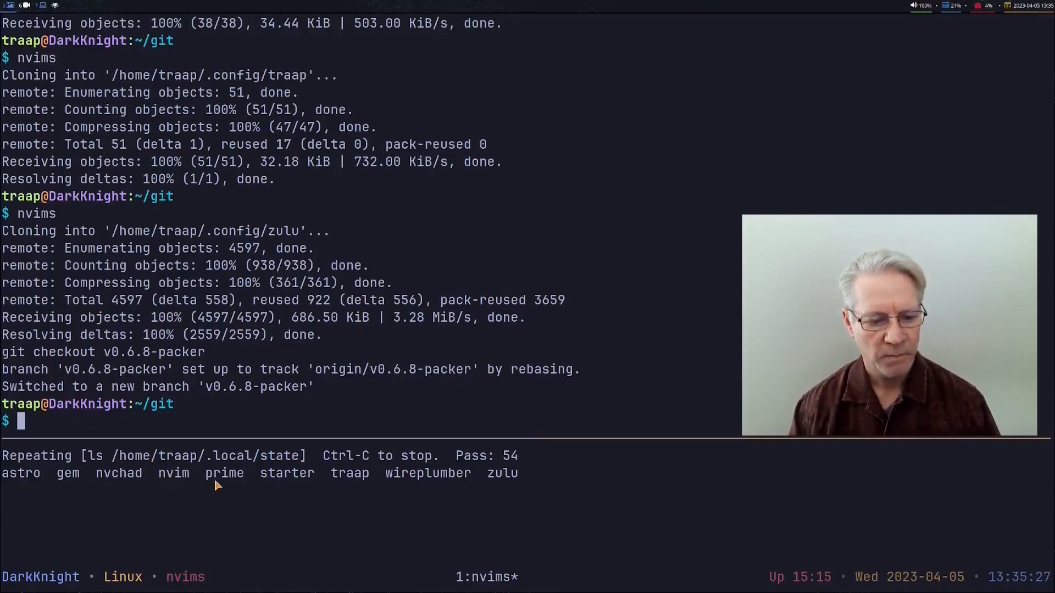
{"action": "mouse_move", "coordinate": [410, 481]}
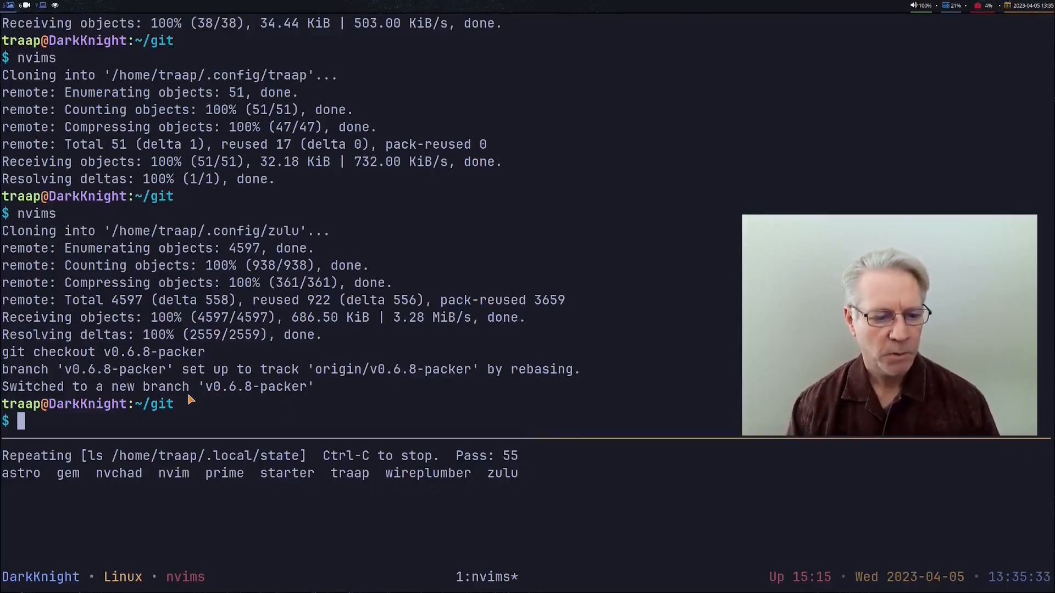
Step: Show nvims -h usage help, then choose traap to git pull its keymaps.lua update
{"action": "type", "text": "nv"}
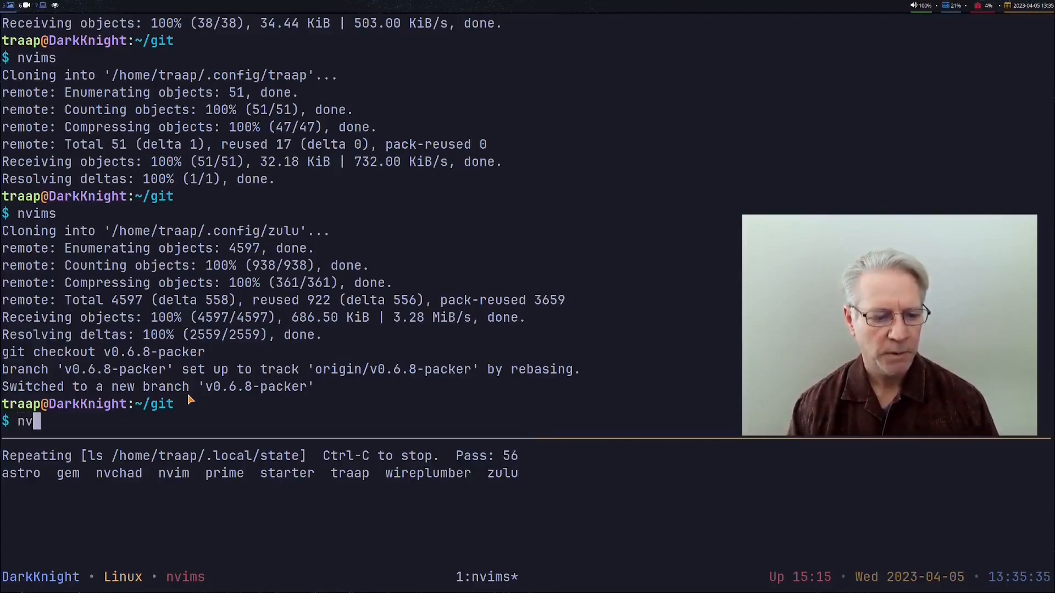
{"action": "type", "text": "ims"}
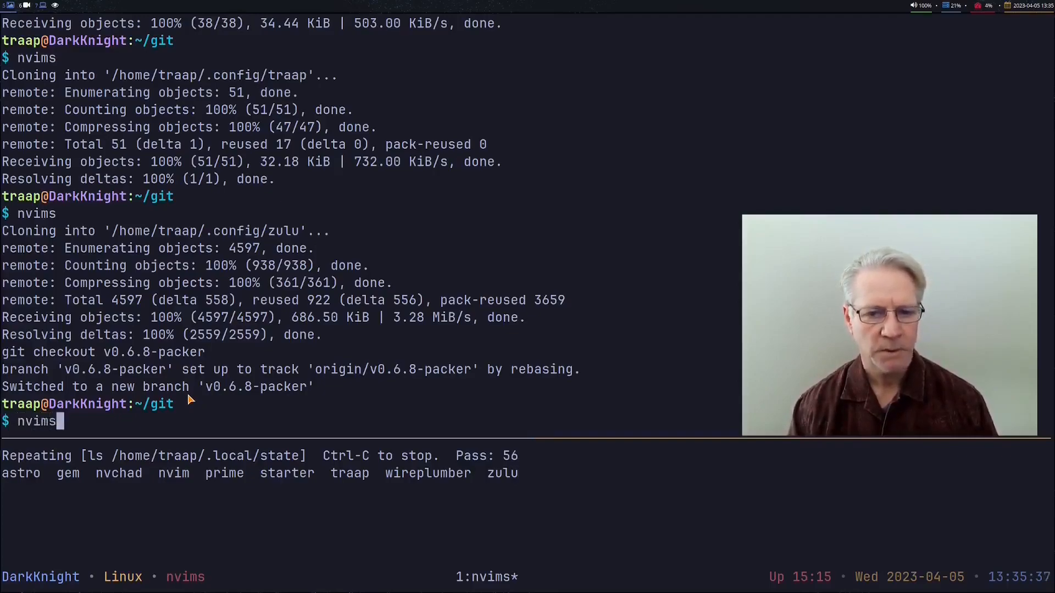
{"action": "type", "text": "-h"}
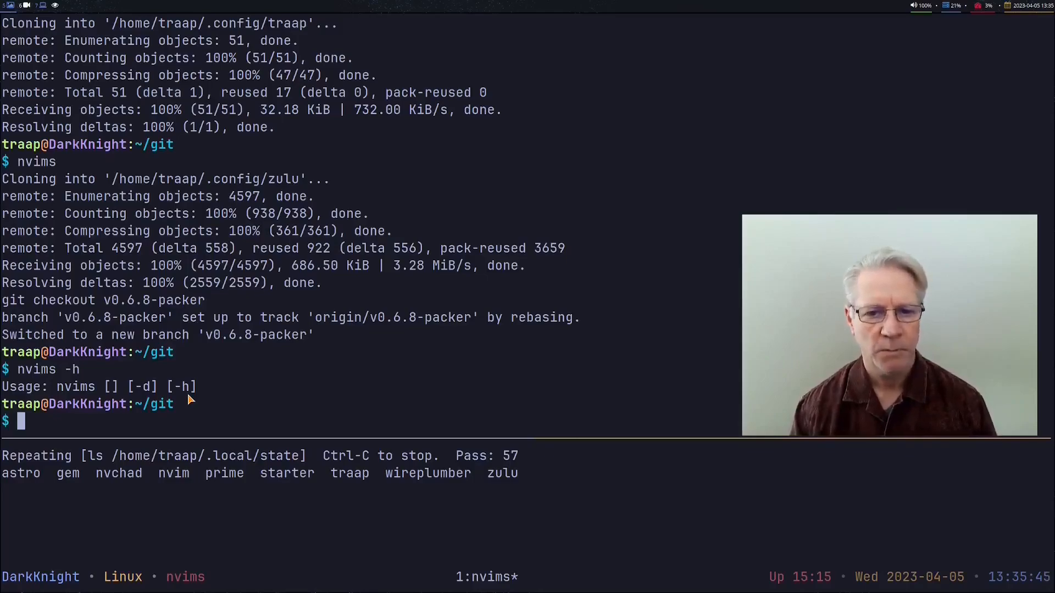
{"action": "type", "text": "n"}
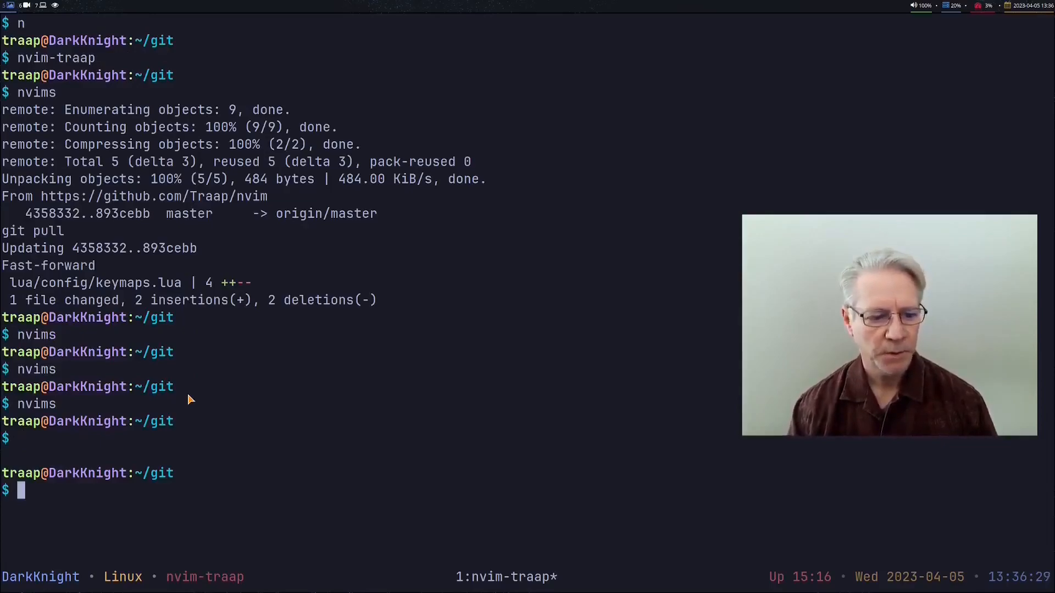
Step: Create a tmux session and window named nvim-nvchad via :new -s nvim-nvchad -n nvim-nvchad
{"action": "type", "text": "nvim-tra"}
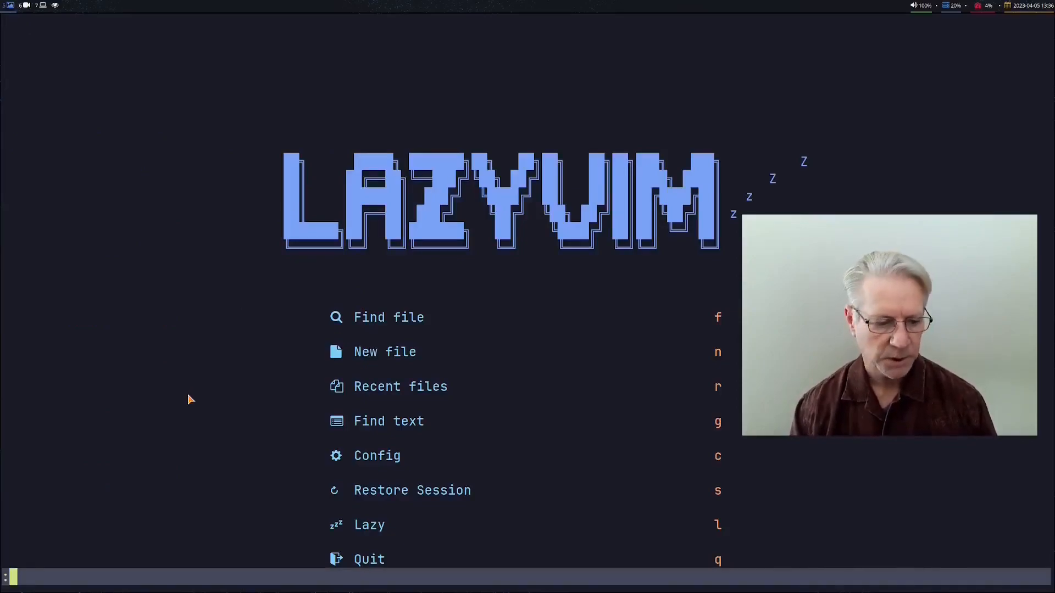
{"action": "type", "text": "new -s"}
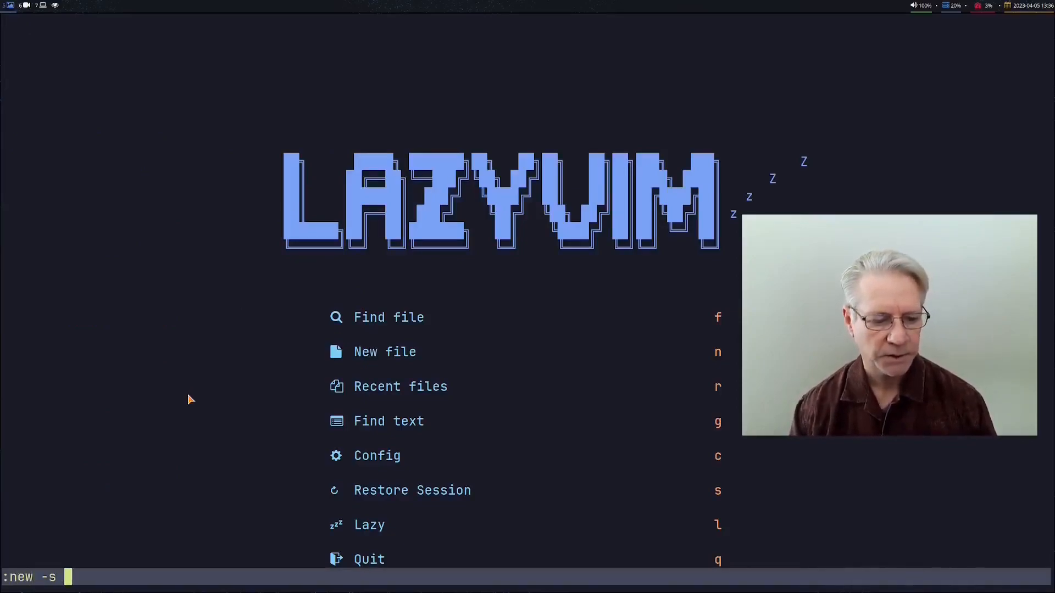
{"action": "type", "text": "nvim-"}
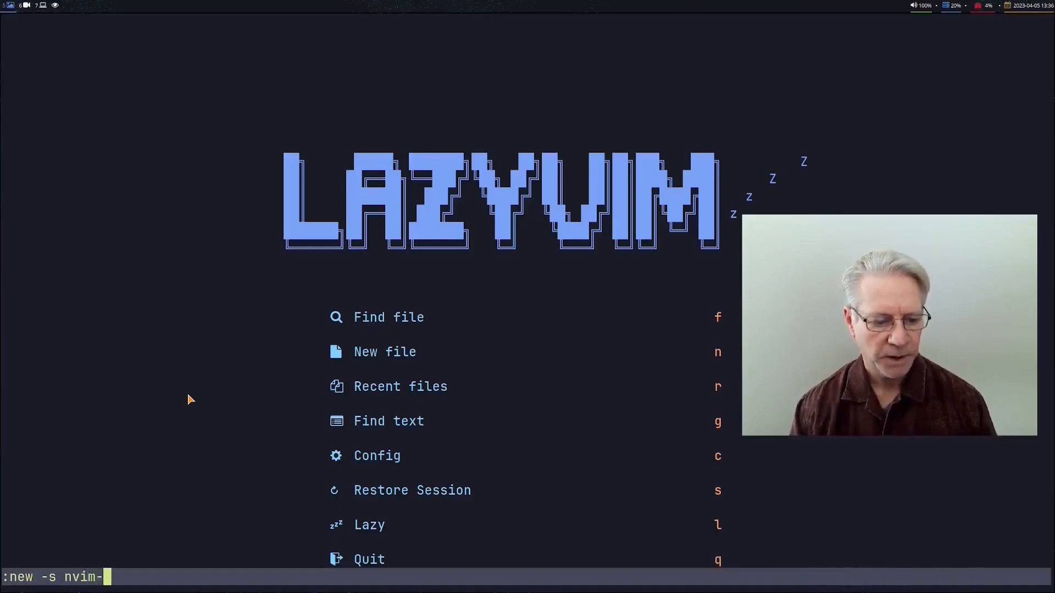
{"action": "type", "text": "nvchad"}
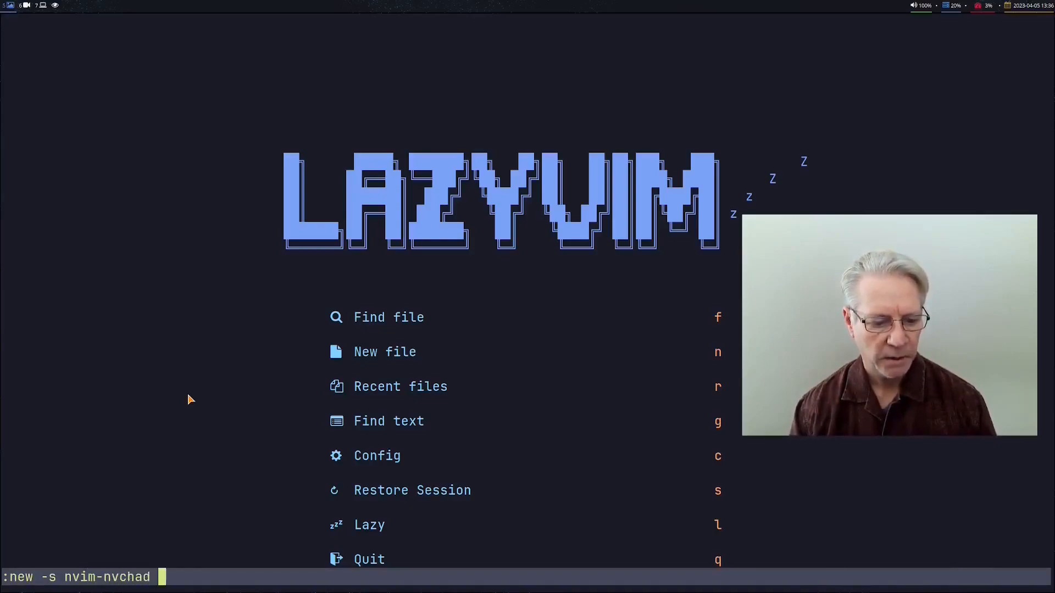
{"action": "type", "text": "-n nvim"}
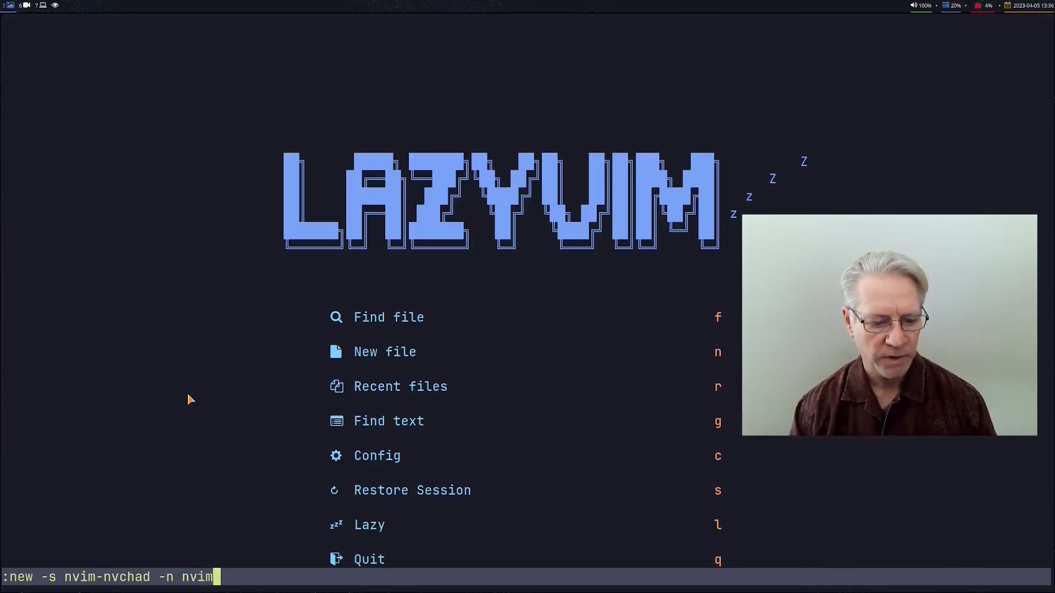
{"action": "type", "text": "-cha"}
{"action": "type", "text": "ni"}
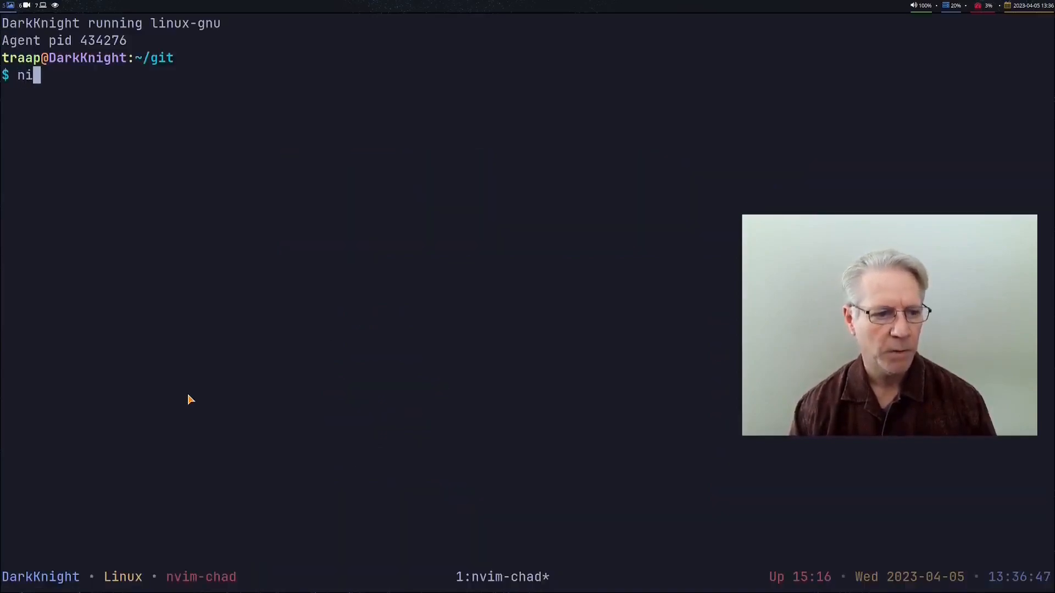
Step: Launch Neovim with the nvchad config using the nvim-nvchad alias at the new shell
{"action": "type", "text": "vm"}
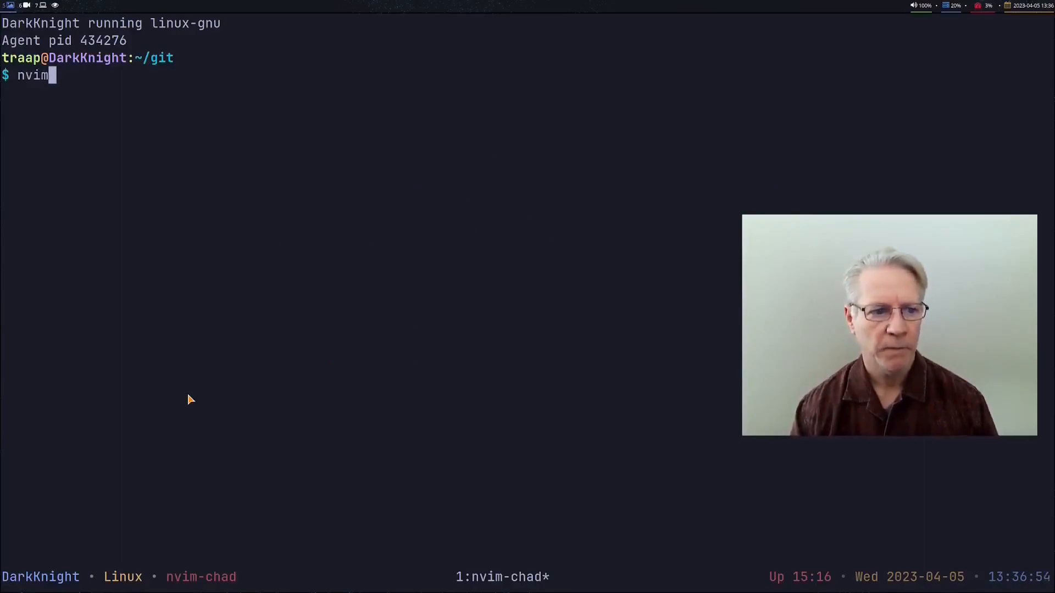
{"action": "type", "text": "-nvcha"}
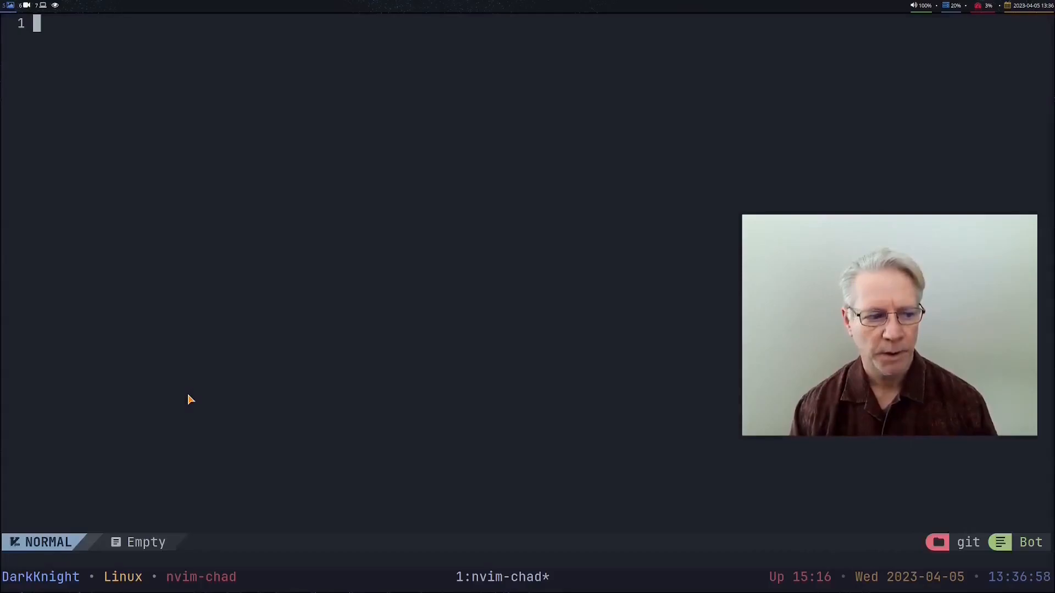
Step: Create tmux session nvim-astro and launch Neovim there with the nvim-astro alias
{"action": "type", "text": ":new -s nvim-astro -n nvim-astro"}
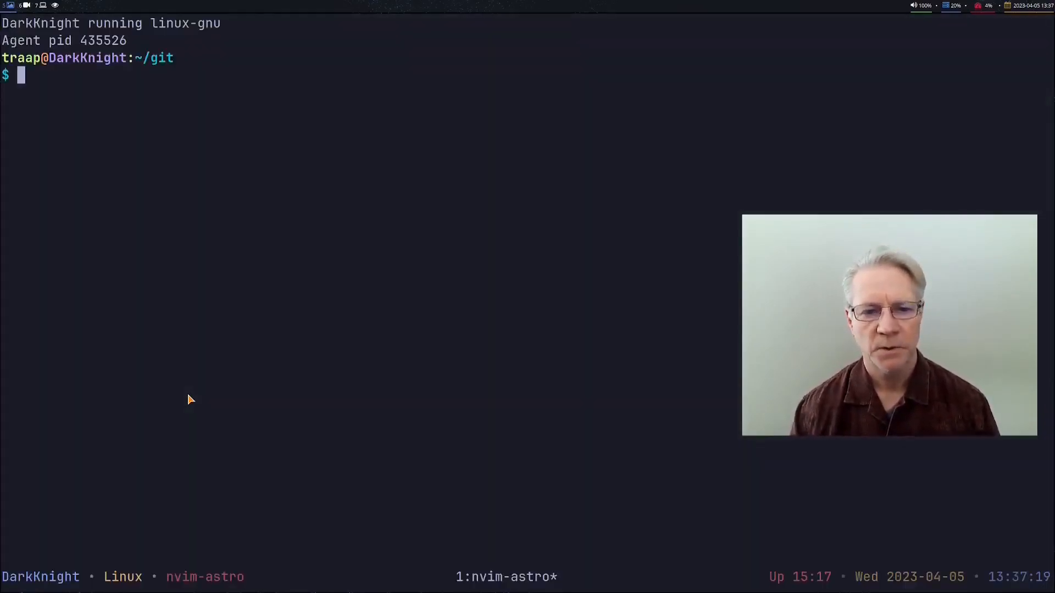
{"action": "type", "text": "nvim"}
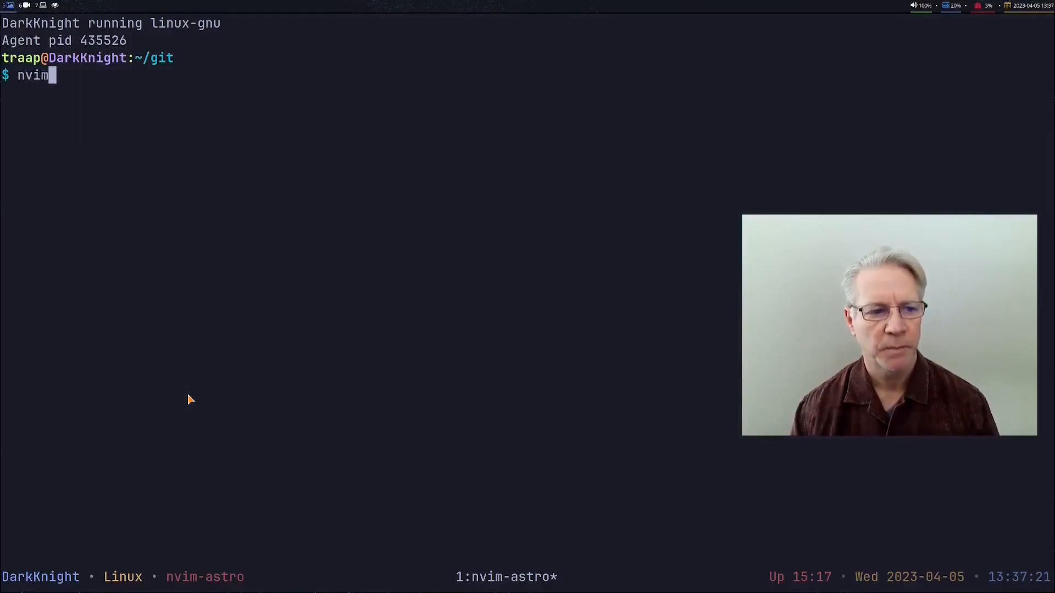
{"action": "type", "text": "-astro"}
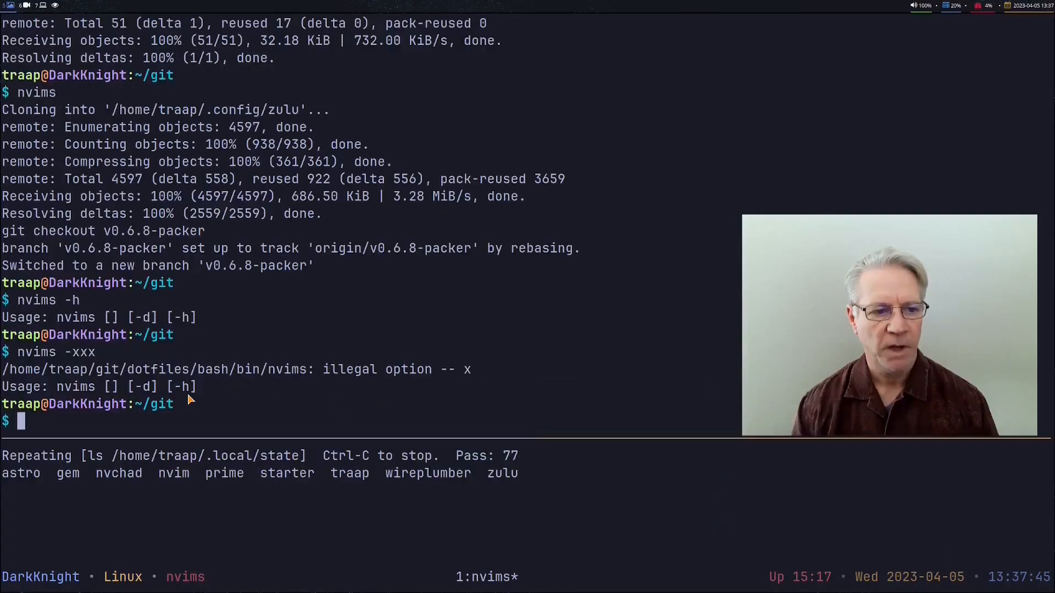
Step: Clear the screen and delete the starter config with nvims -d
{"action": "type", "text": "clear"}
{"action": "type", "text": "n"}
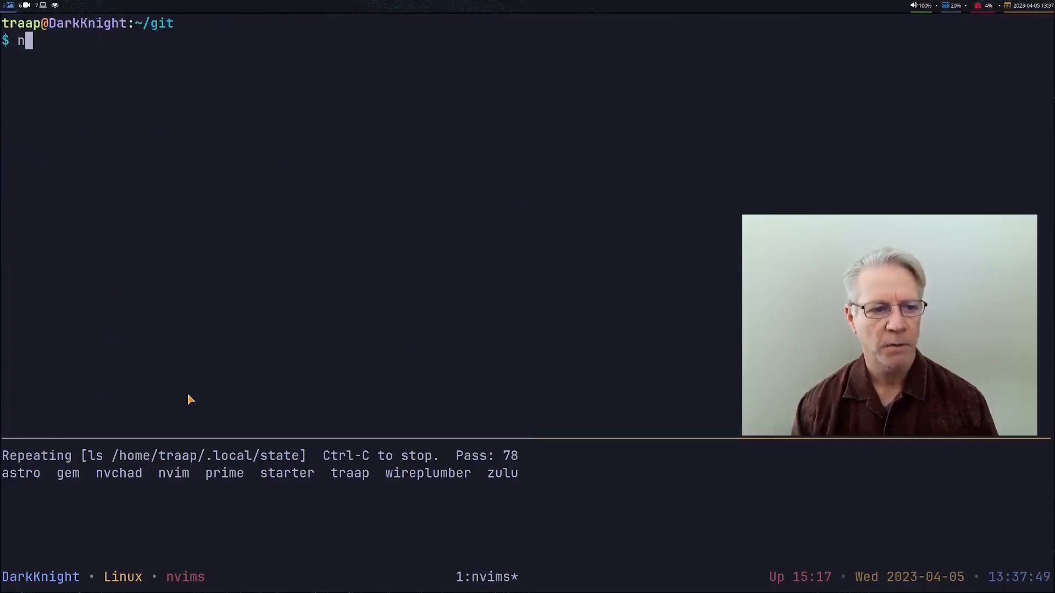
{"action": "type", "text": "vimsp-"}
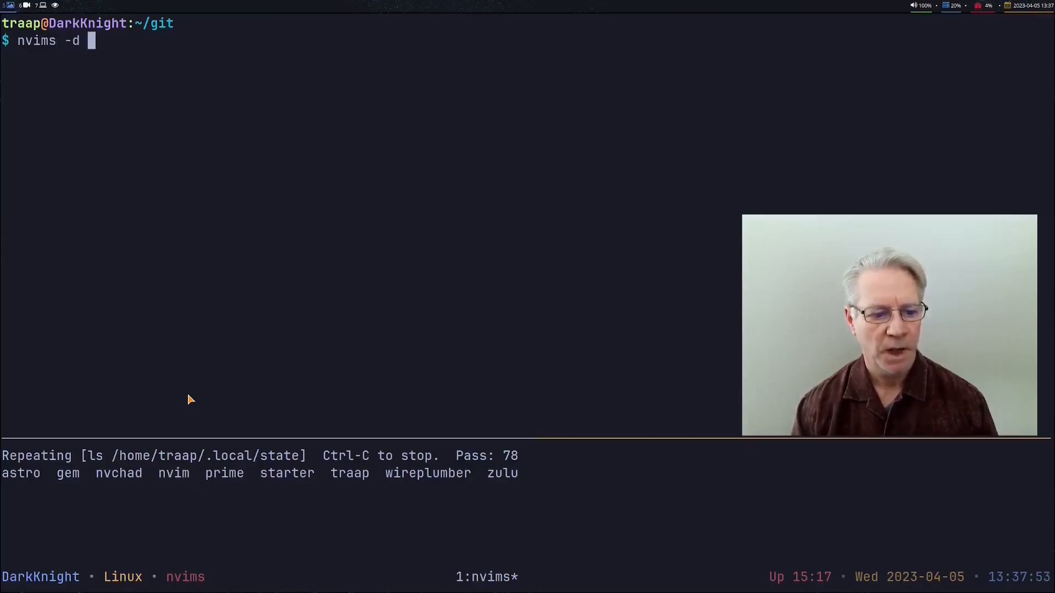
{"action": "type", "text": "sta"}
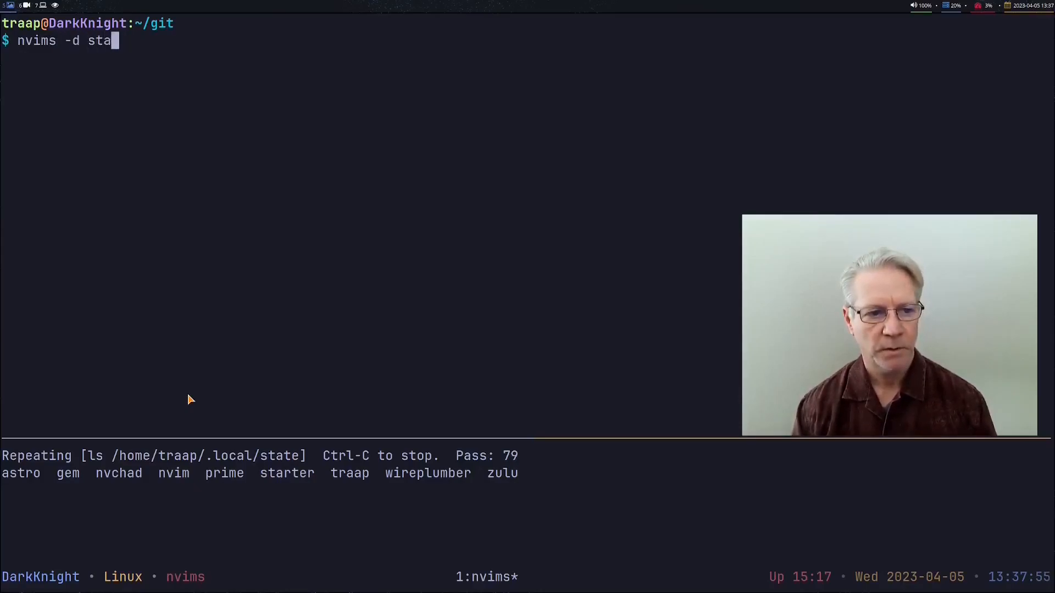
{"action": "type", "text": "rt"}
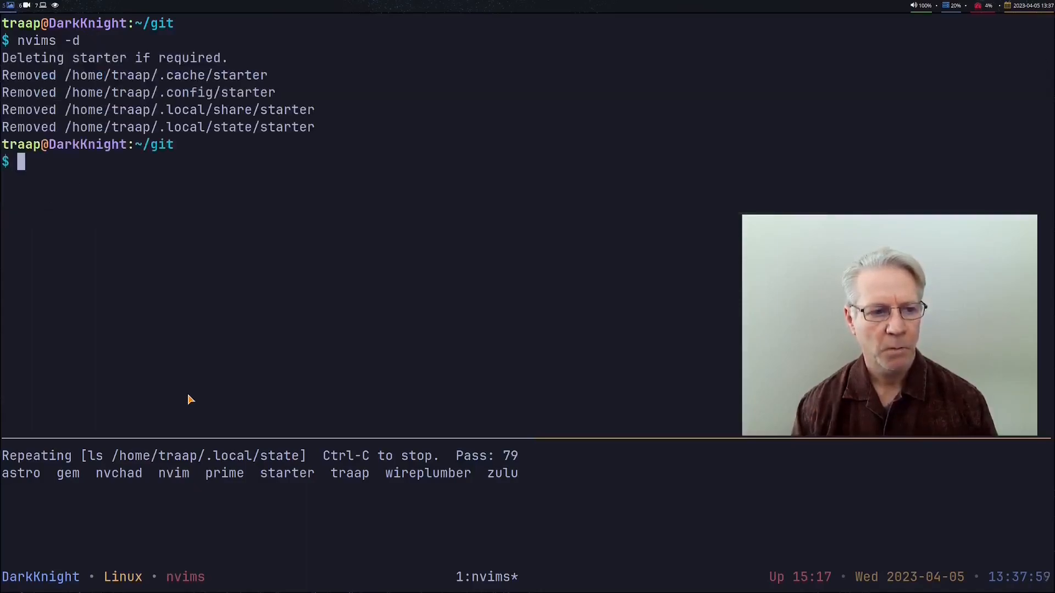
Step: Delete the prime config with nvims -d prime, removing its cache, config, share and state folders
{"action": "type", "text": "nvims -d"}
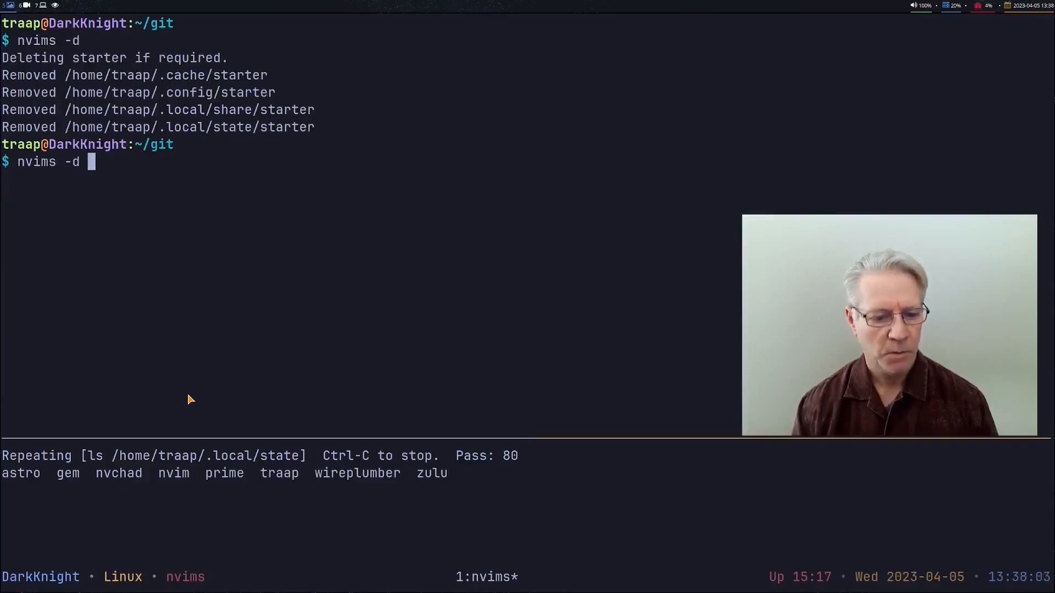
{"action": "type", "text": "prime"}
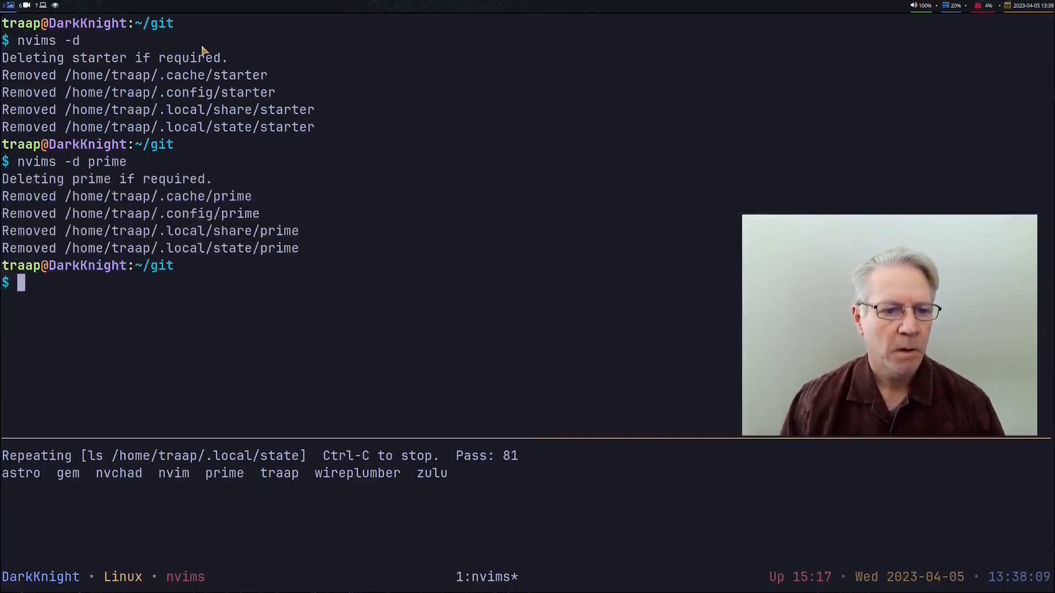
{"action": "double_click", "coordinate": [233, 75]}
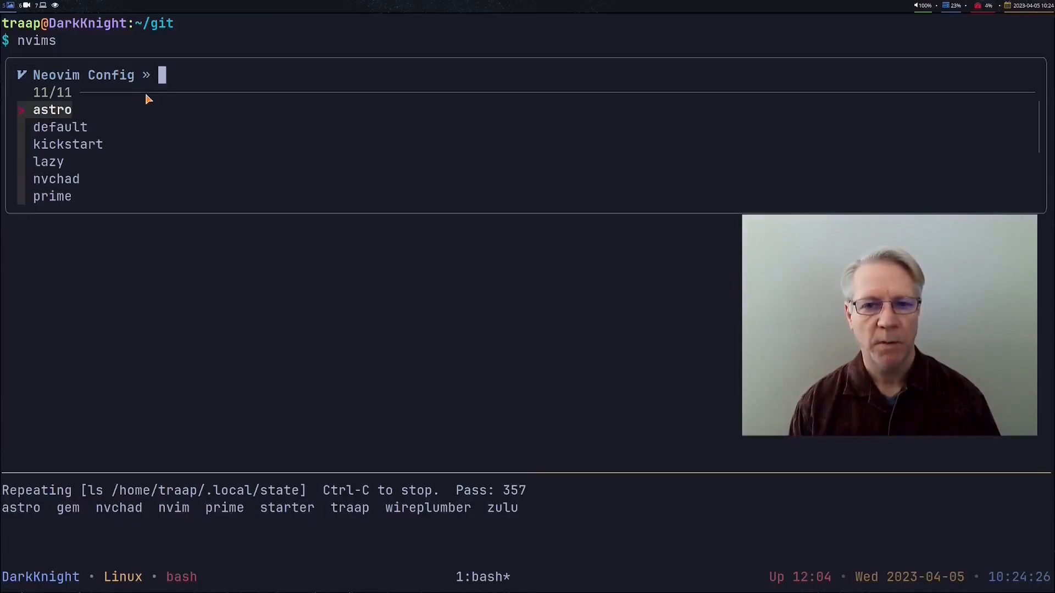
Step: Enter a filter string into the fzf Neovim Config picker listing the eleven configs
{"action": "type", "text": "asdlkfjasdf"}
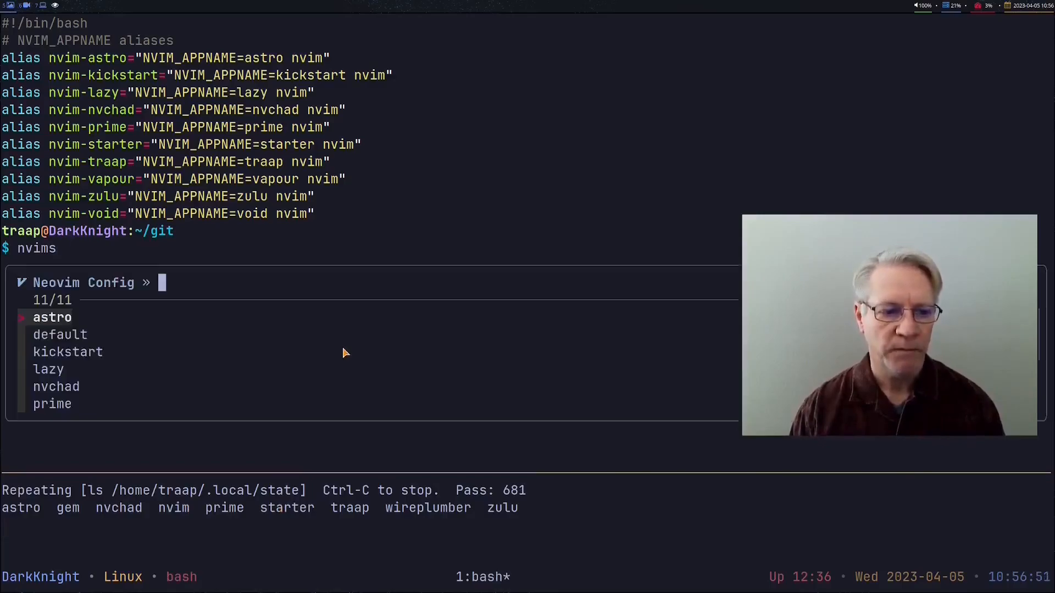
Step: Move the selection down in the reopened Neovim config picker
{"action": "key", "text": "Down"}
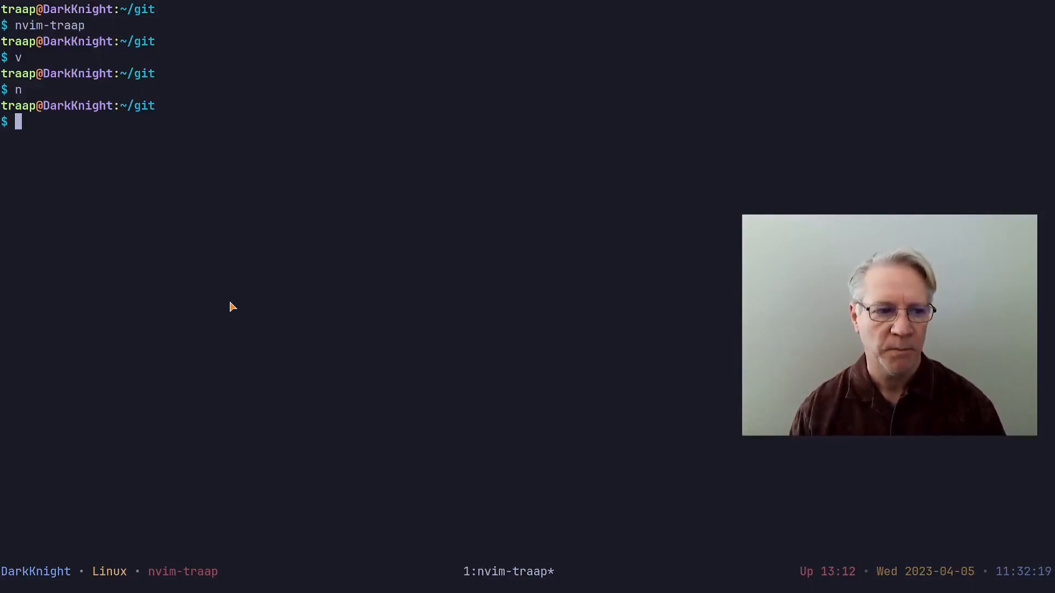
Step: Launch LazyVim via the nvim-traap alias, landing in keymaps.lua with the Telescope planets keymap
{"action": "type", "text": "n"}
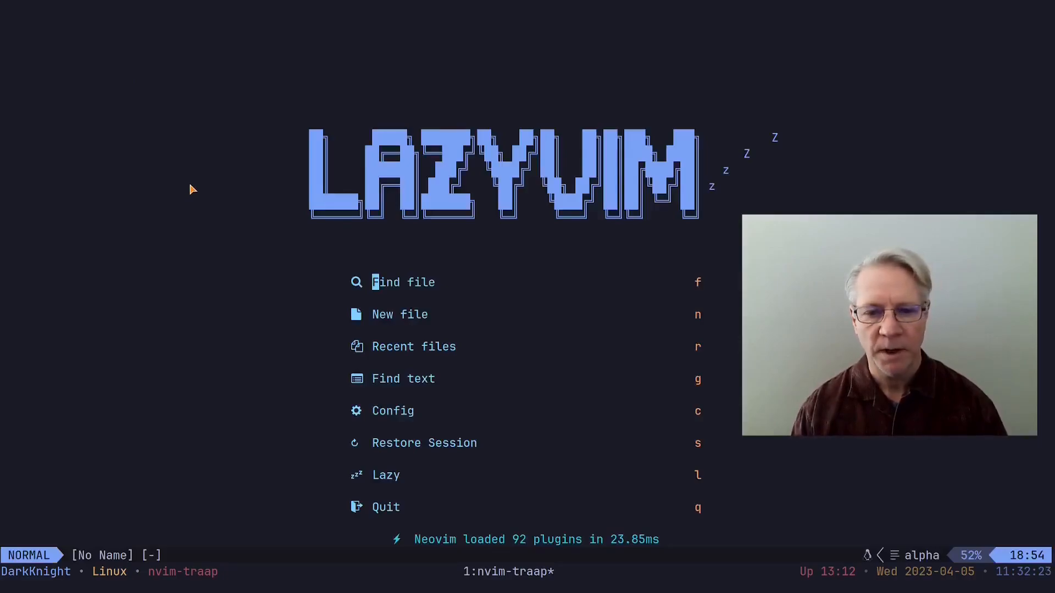
{"action": "left_click", "coordinate": [402, 283]}
{"action": "type", "text": "nvim"}
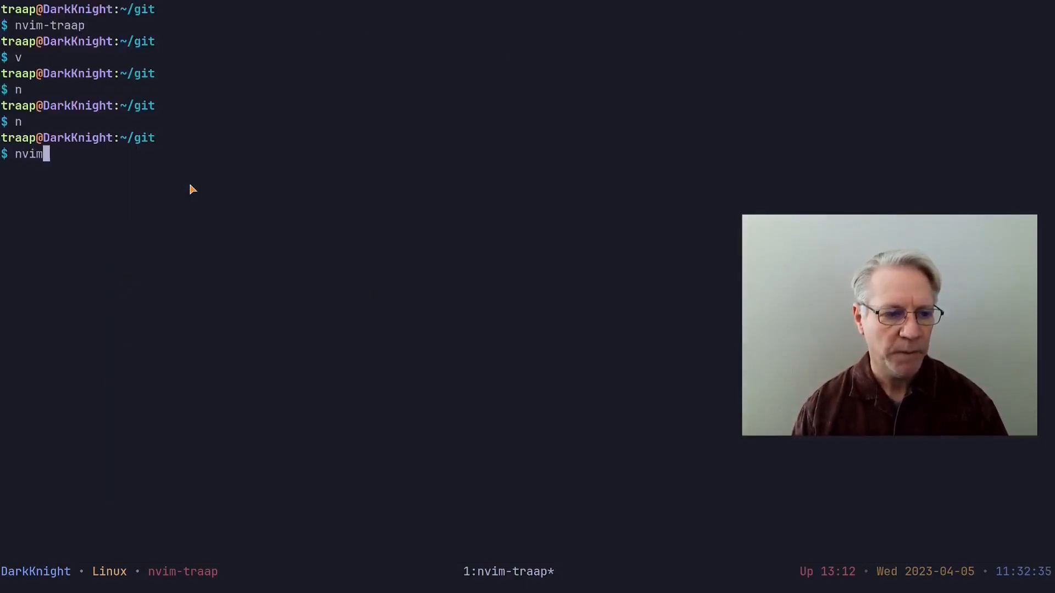
{"action": "type", "text": "-traap"}
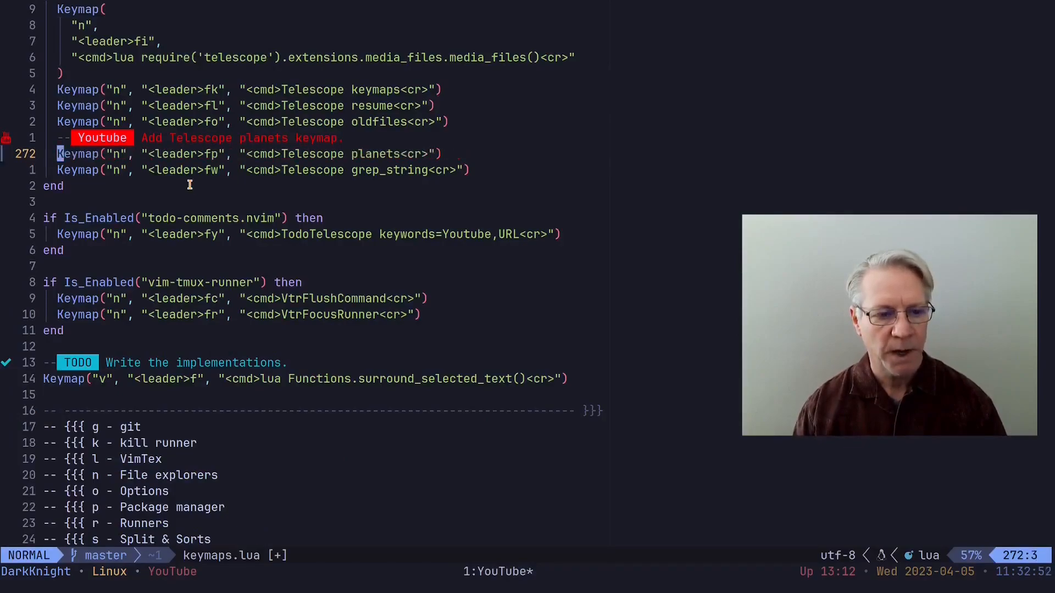
Step: Write keymaps.lua, then launch nvim-traap via n so its Telescope Find Files picker appears
{"action": "type", "text": ":w"}
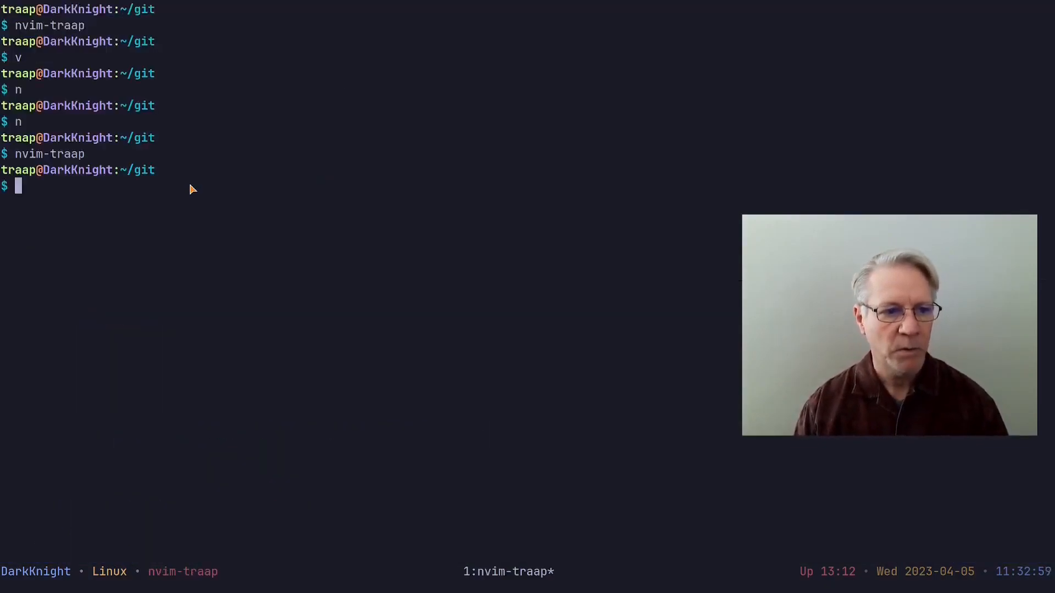
{"action": "type", "text": "n"}
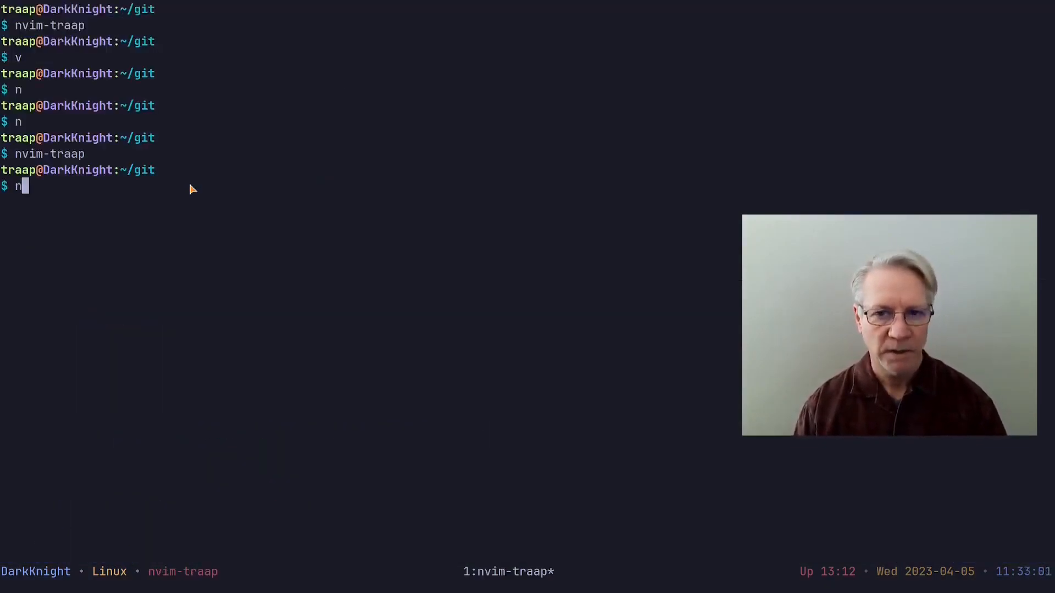
{"action": "key", "text": "Enter"}
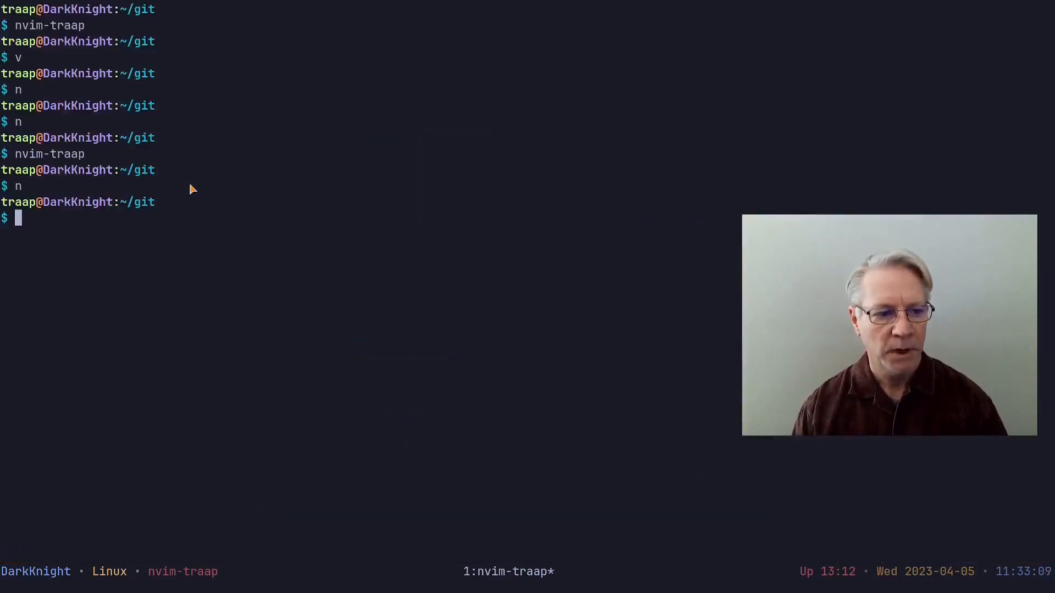
{"action": "type", "text": "nvim-traap"}
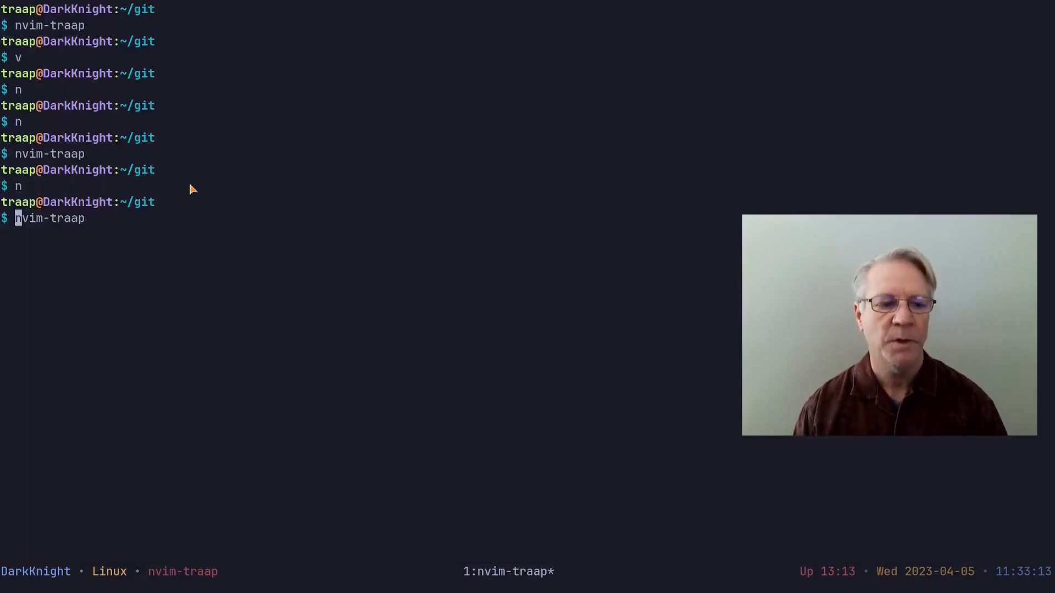
{"action": "key", "text": "Enter"}
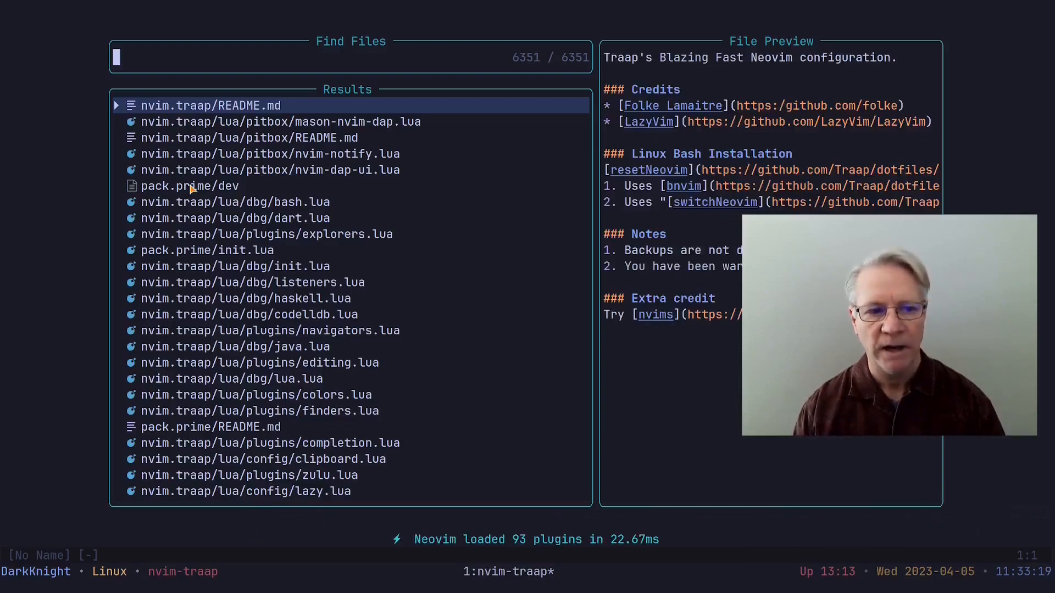
{"action": "key", "text": "Escape"}
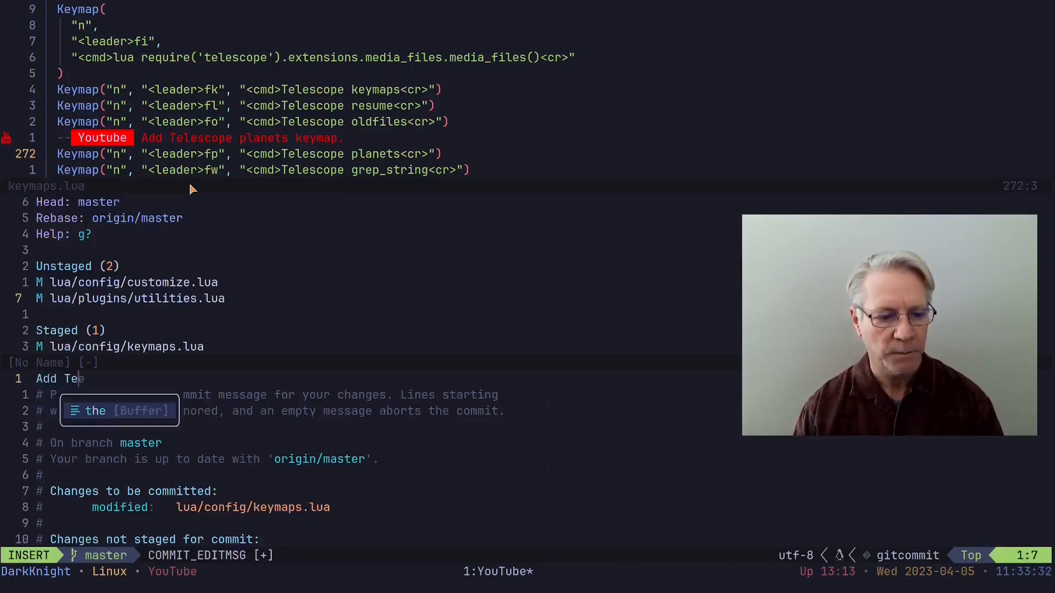
Step: Enter the commit message 'Add Telescope planets keymap' in the fugitive commit buffer
{"action": "type", "text": "escope plan"}
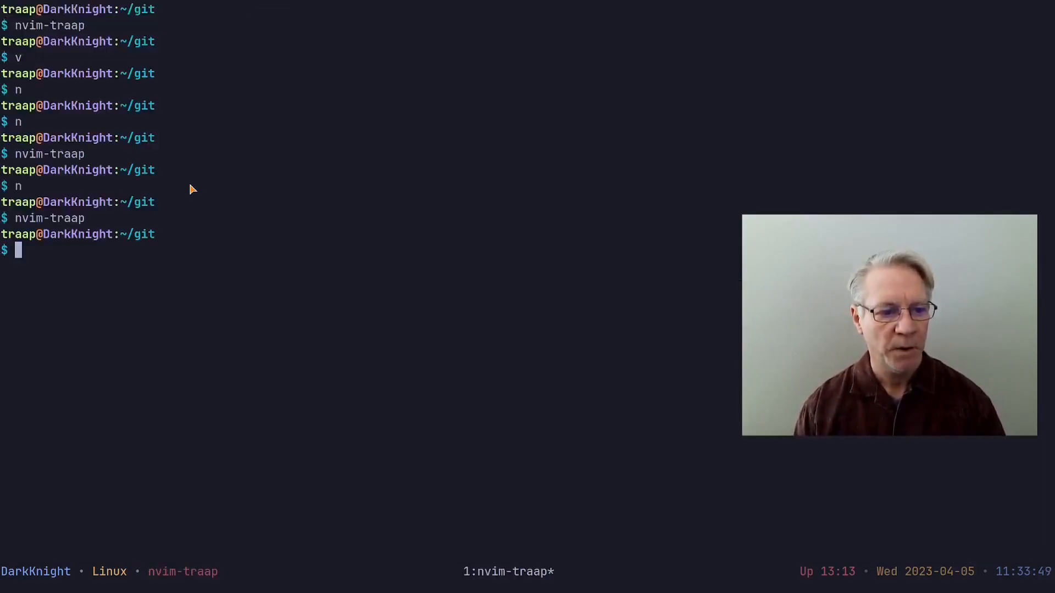
Step: Run nvims, git pull the traap config's keymaps.lua update, and start Neovim with traap
{"action": "type", "text": "nvims"}
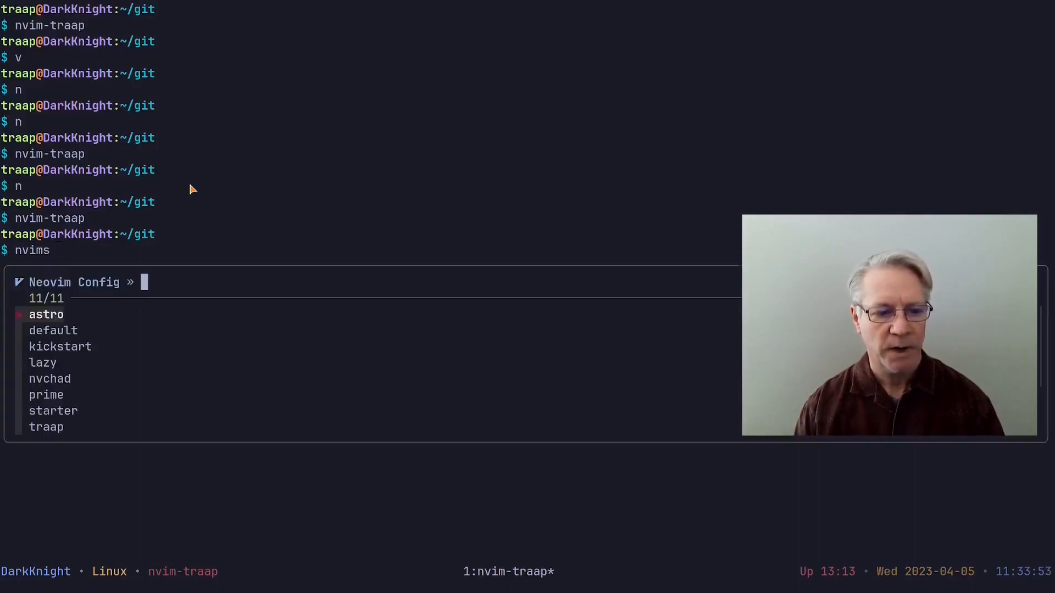
{"action": "key", "text": "Escape"}
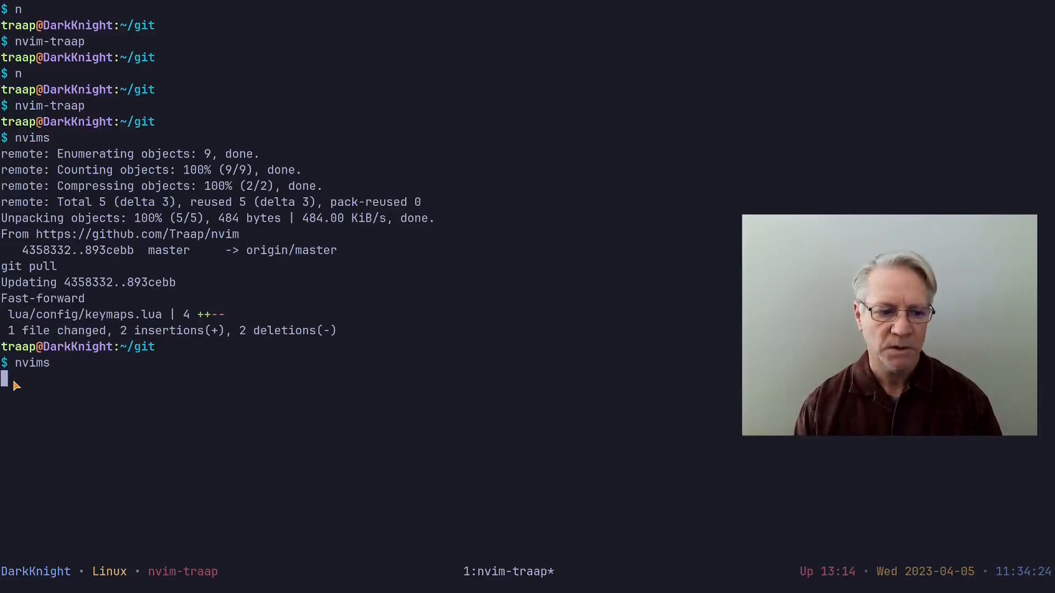
{"action": "key", "text": "Enter"}
{"action": "type", "text": "traap"}
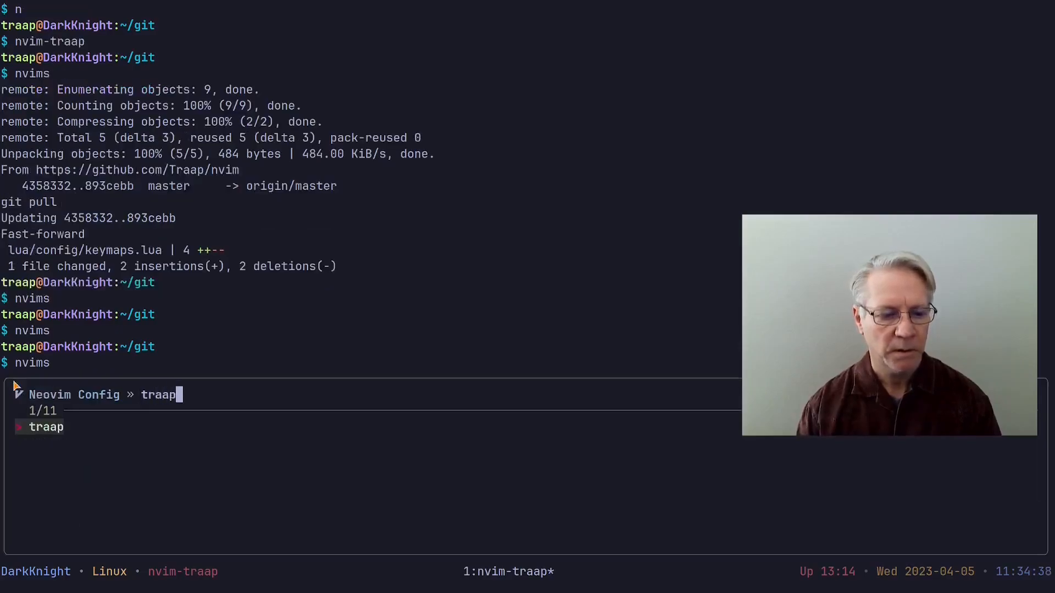
{"action": "key", "text": "Enter"}
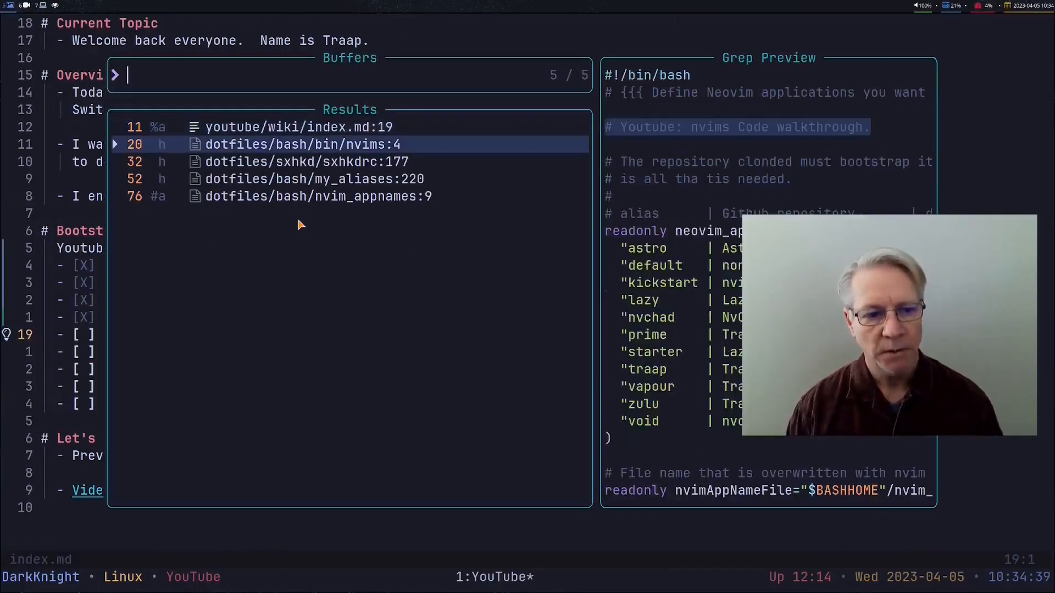
{"action": "left_click", "coordinate": [316, 195]}
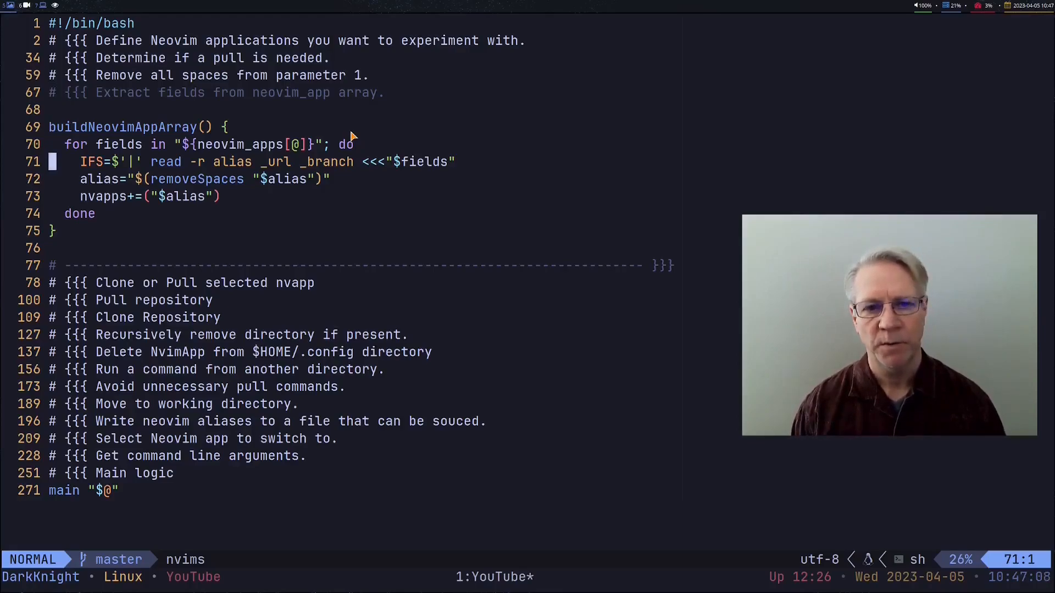
Step: Move down through the buildNeovimAppArray lines toward the fold to close
{"action": "key", "text": "j"}
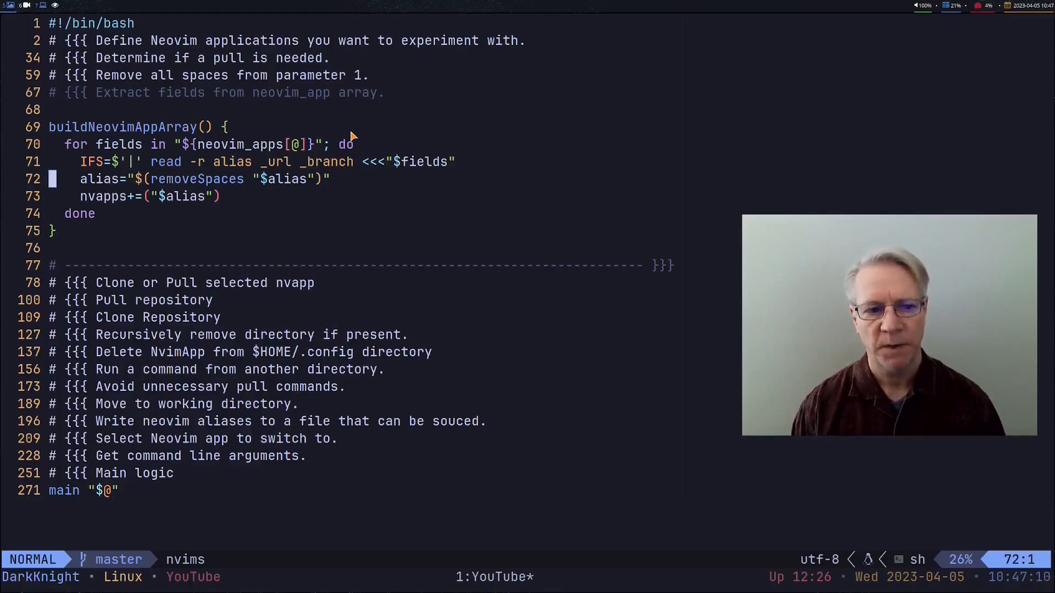
{"action": "key", "text": "j"}
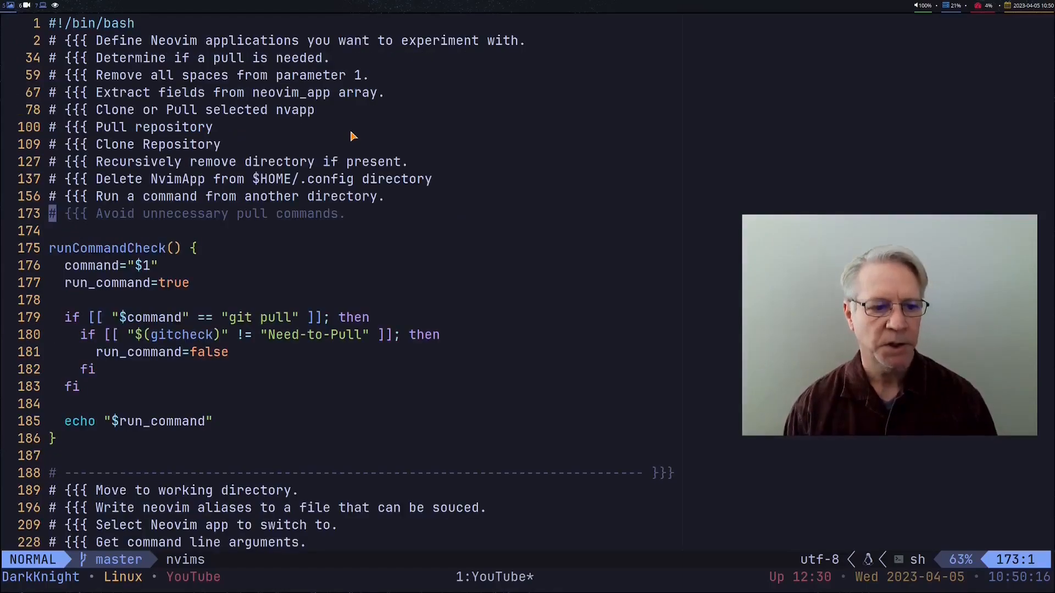
{"action": "scroll", "scroll_direction": "down", "scroll_amount": 3}
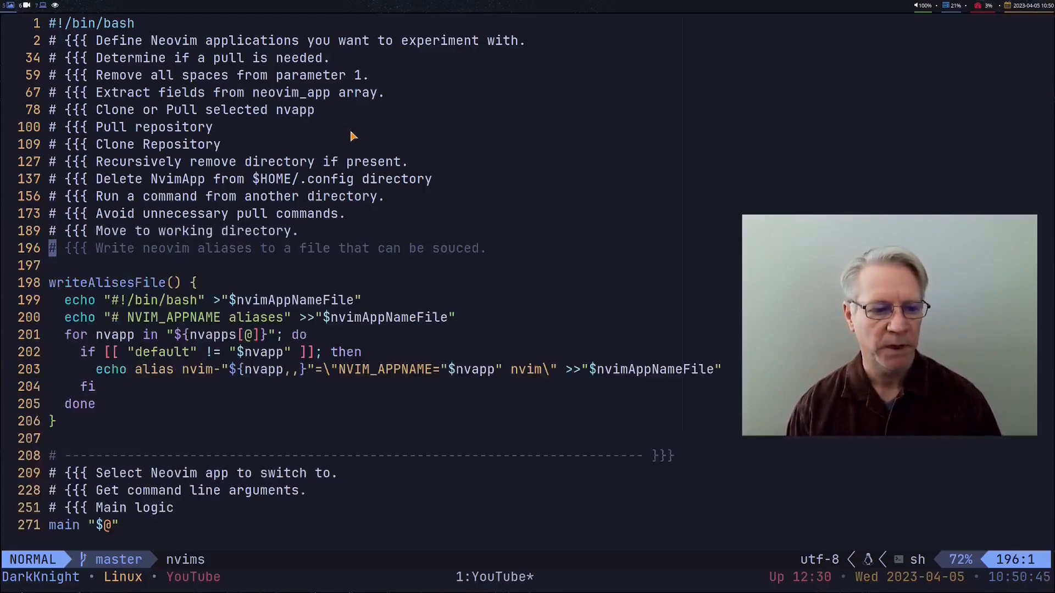
{"action": "scroll", "scroll_direction": "down", "scroll_amount": 3}
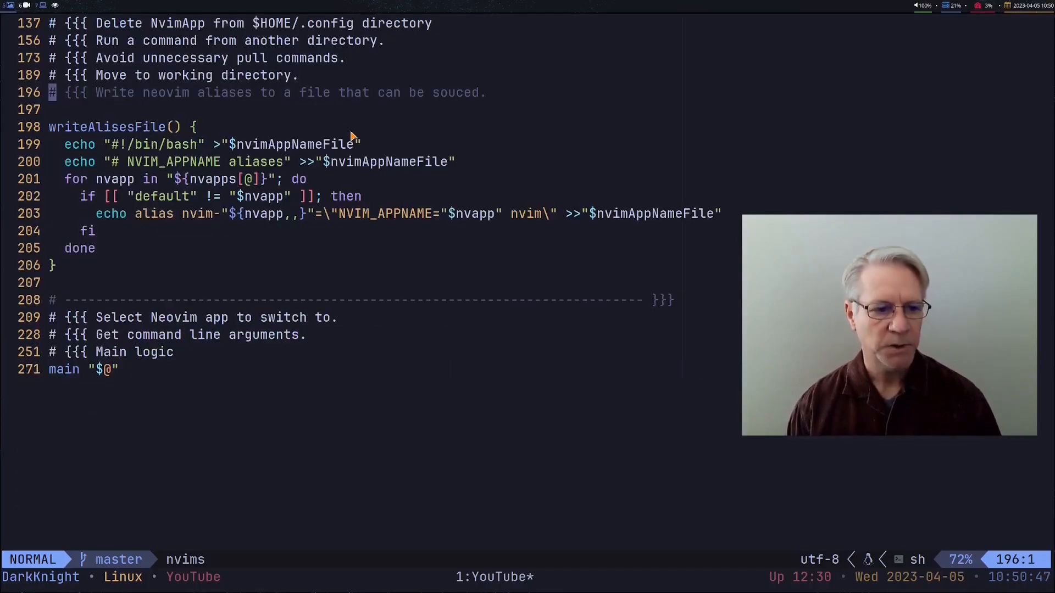